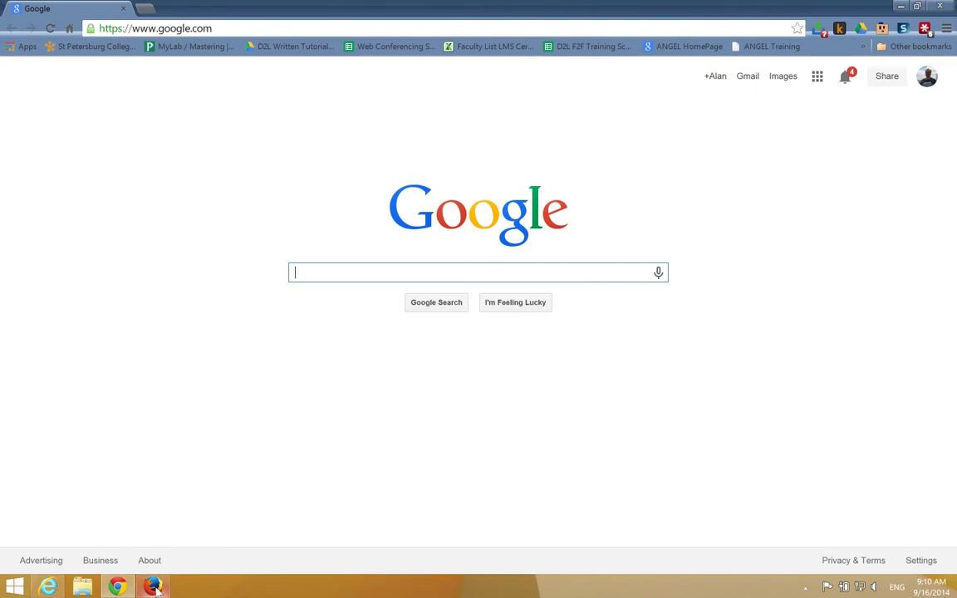
# Step: Load mycourses.spcollege.edu/ in Internet Explorer, then start entering it in Chrome
pyautogui.click(46, 587)
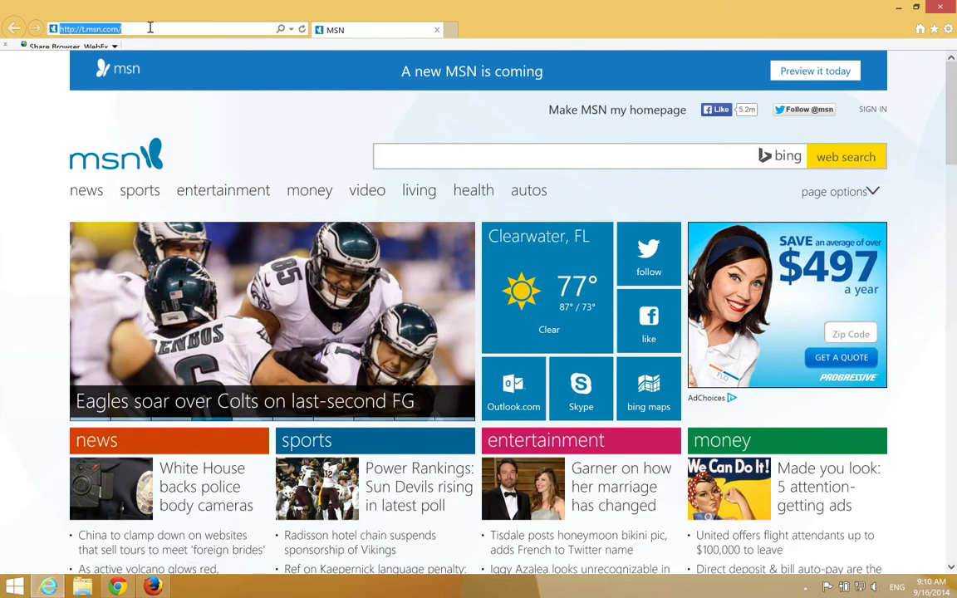
pyautogui.write('mycourses.spcollege.edu/')
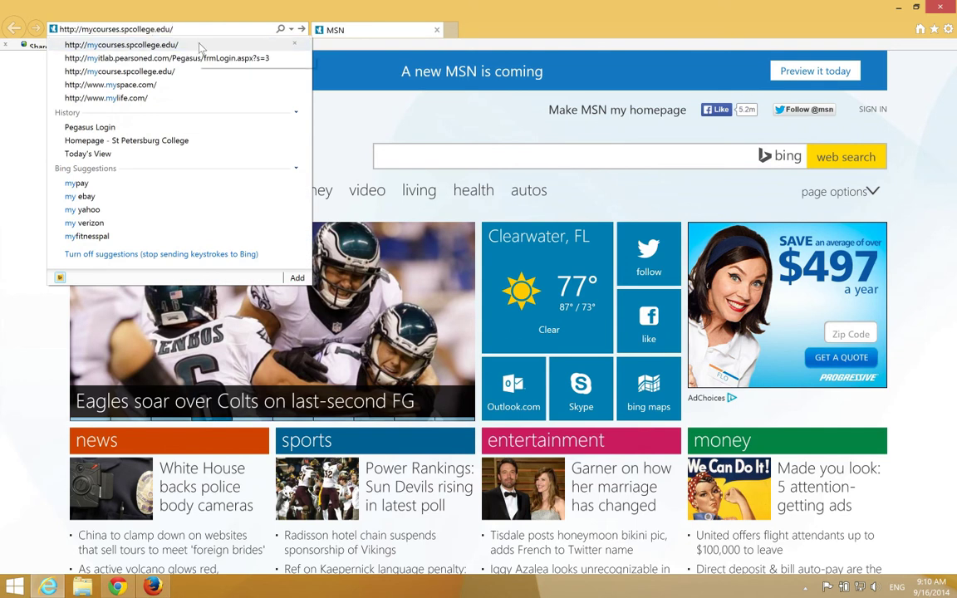
pyautogui.click(121, 44)
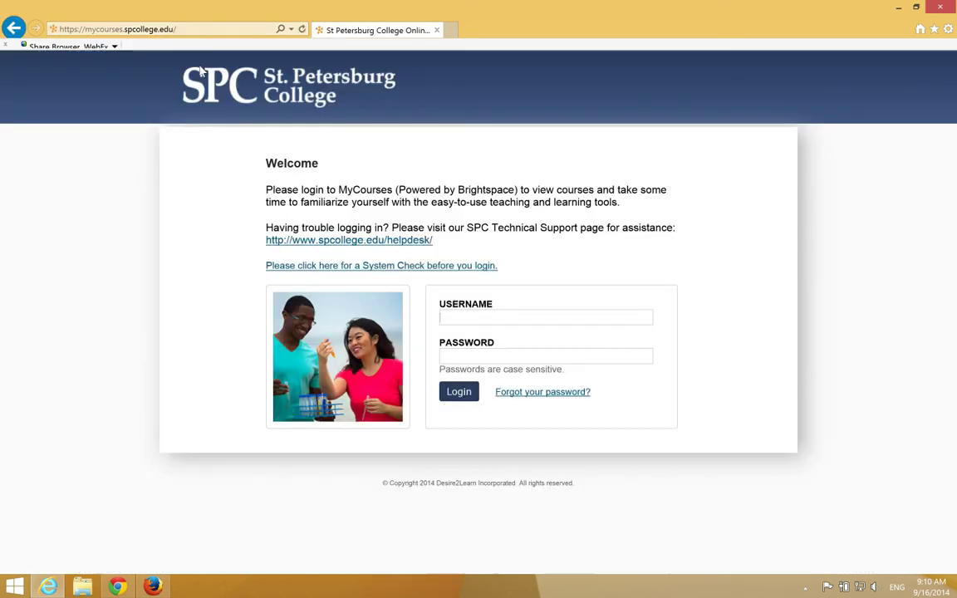
pyautogui.click(118, 586)
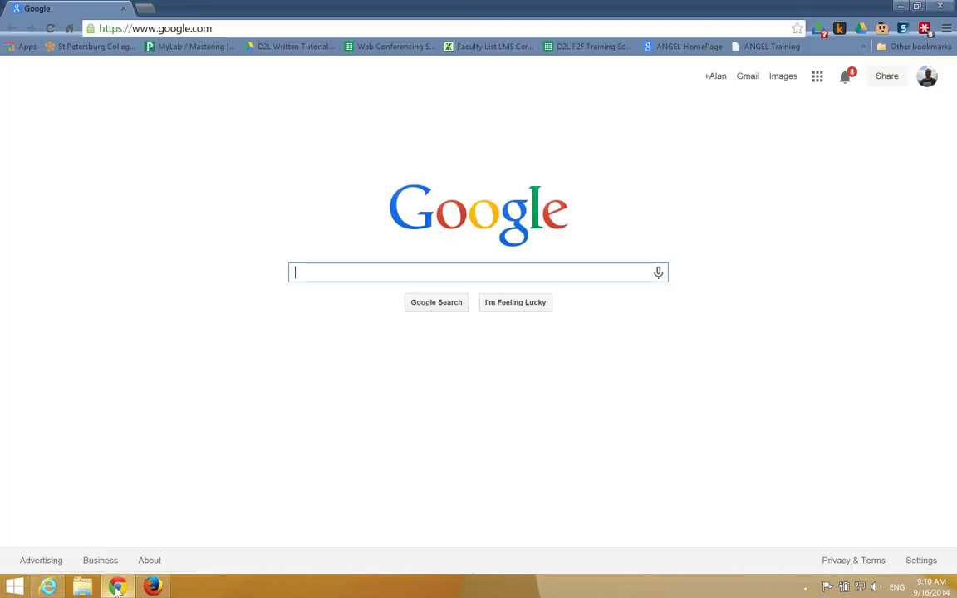
pyautogui.click(155, 28)
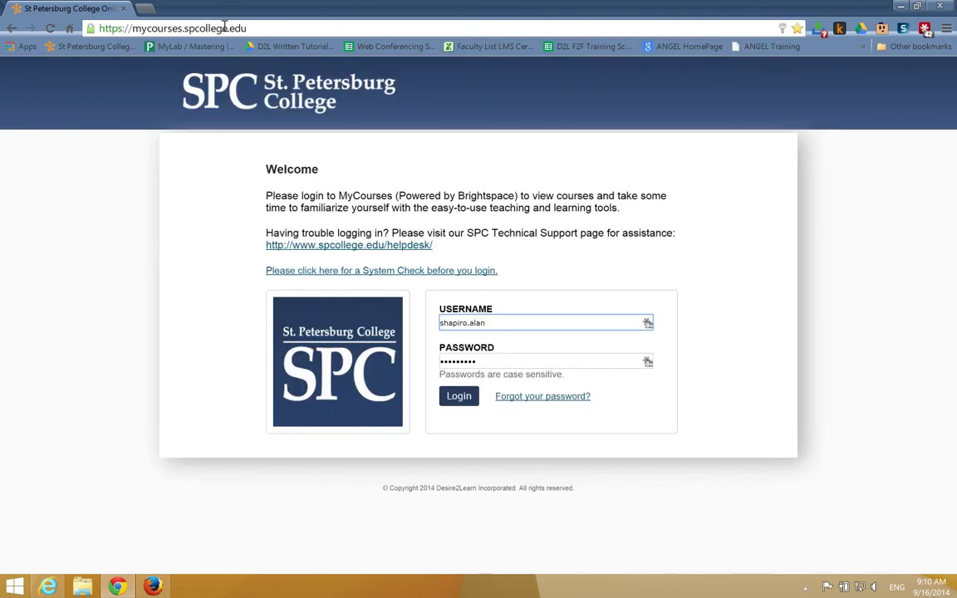
# Step: Load the MyCourses login page at mycourses.spcollege.edu/ in Firefox
pyautogui.click(153, 586)
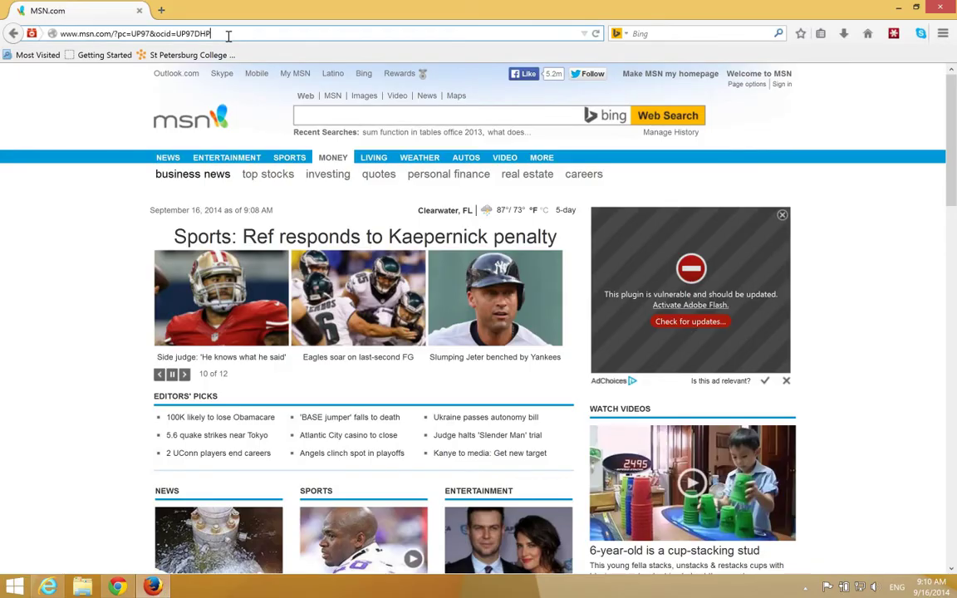
pyautogui.write('mycourses.spcollege.edu/')
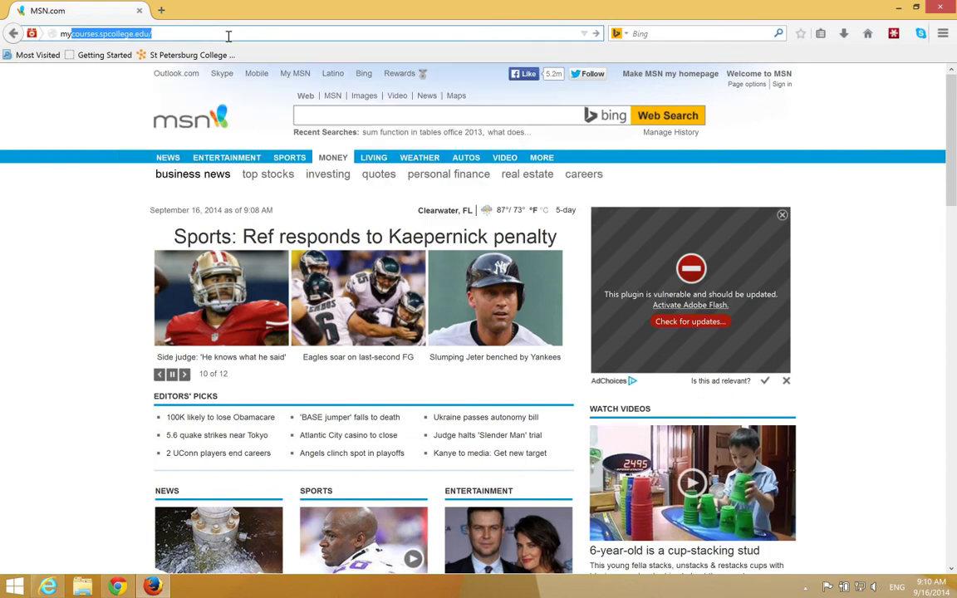
pyautogui.press('Return')
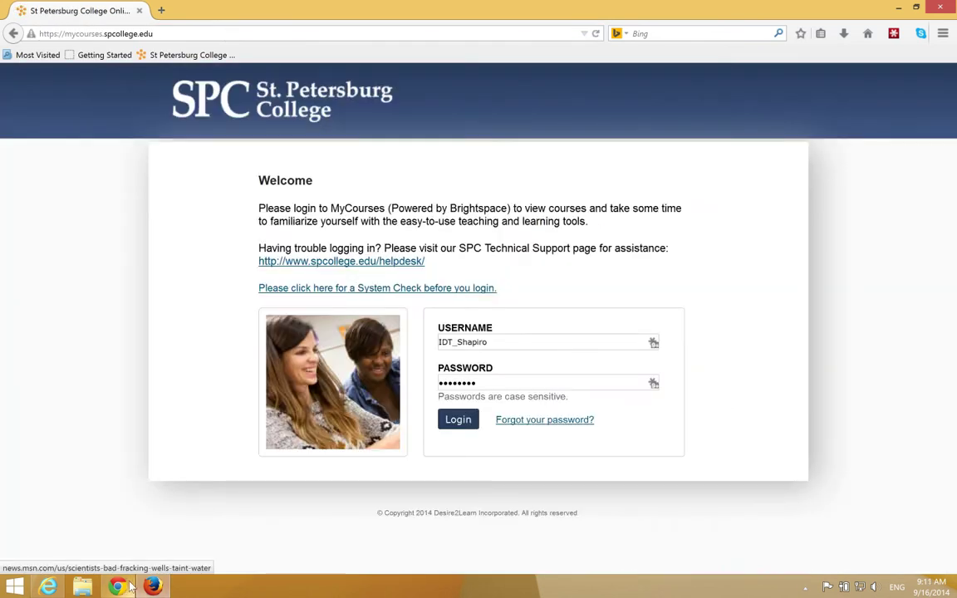
pyautogui.rightClick(118, 587)
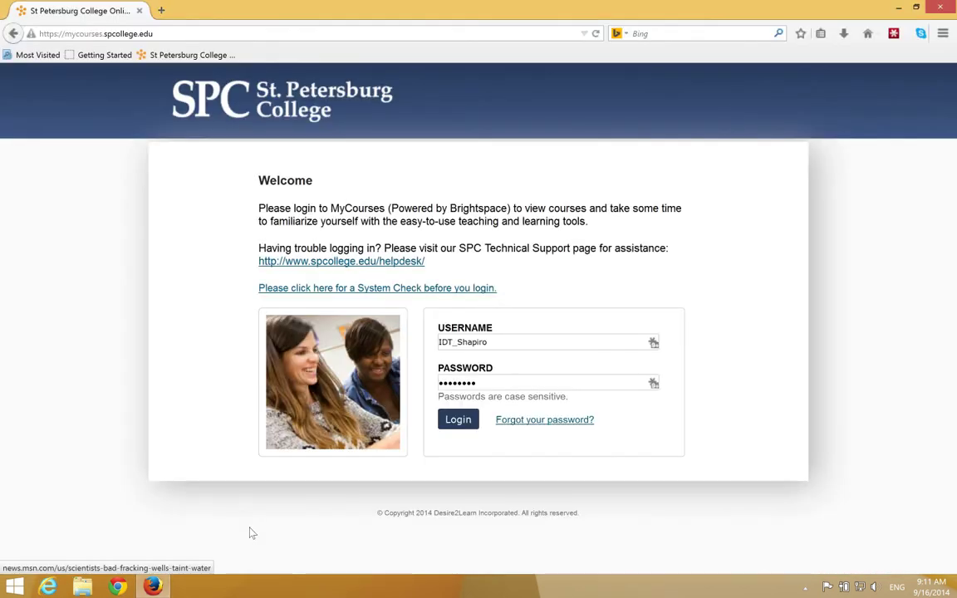
pyautogui.moveTo(535, 375)
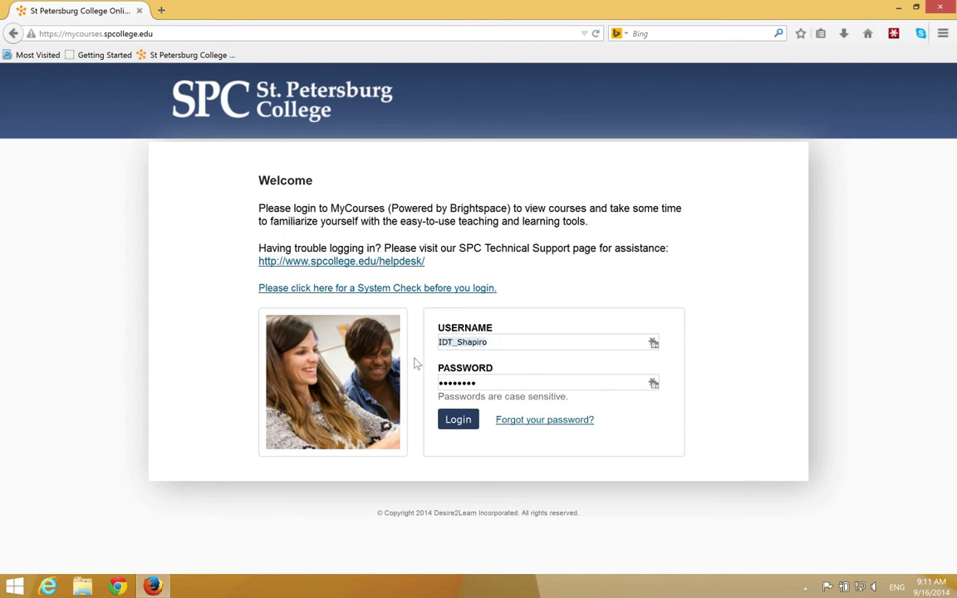
# Step: Sign in with the practice faculty account username and password
pyautogui.write('pra')
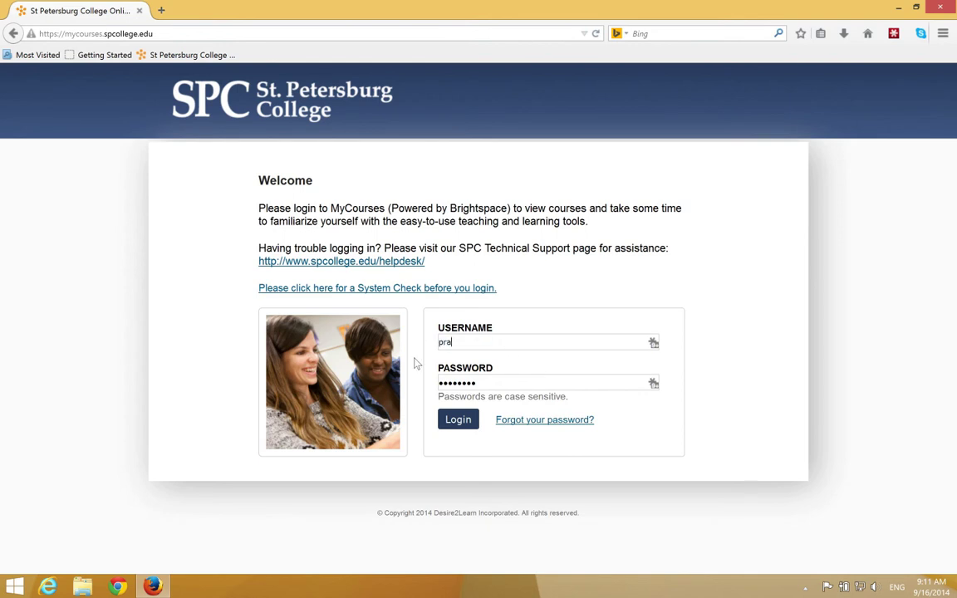
pyautogui.write('ctice')
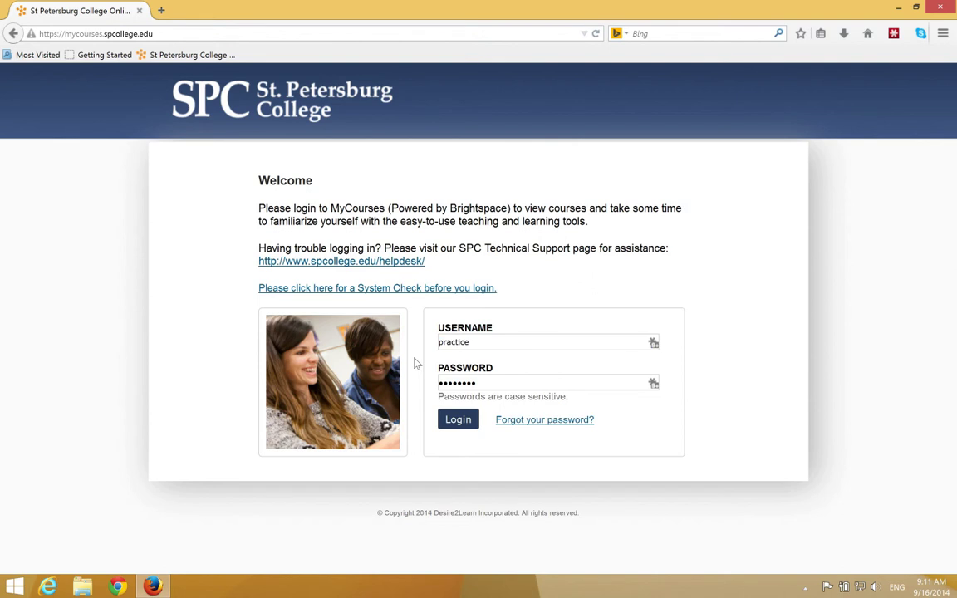
pyautogui.write('facultydemo')
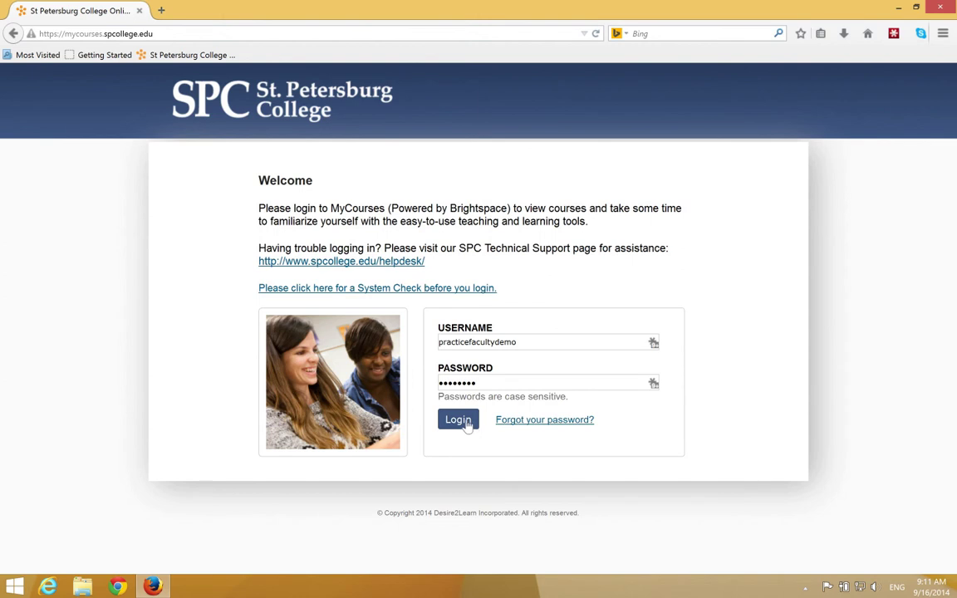
pyautogui.click(458, 418)
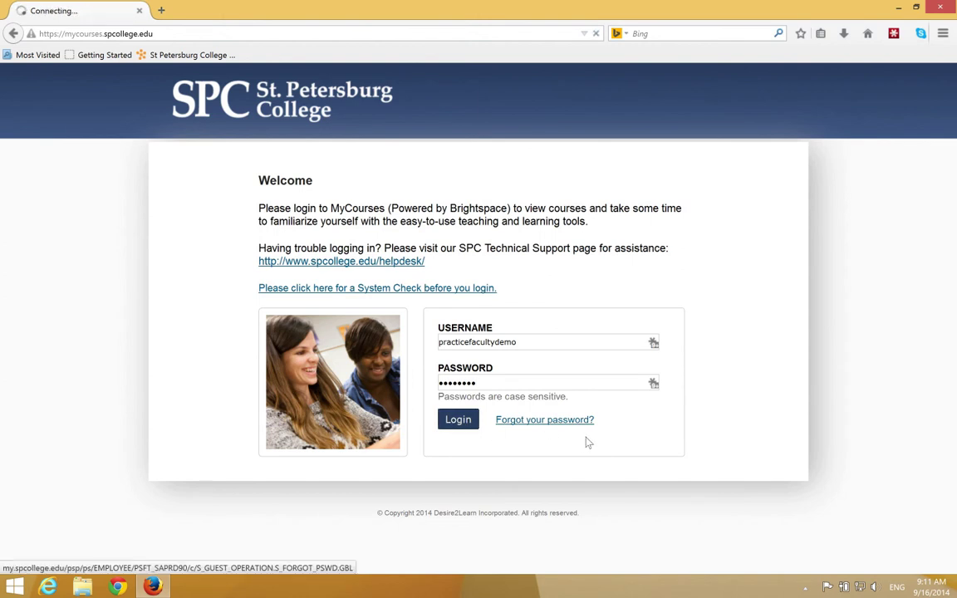
# Step: On My Home, filter the My Courses widget by role to locate the practice course under Training
pyautogui.click(459, 419)
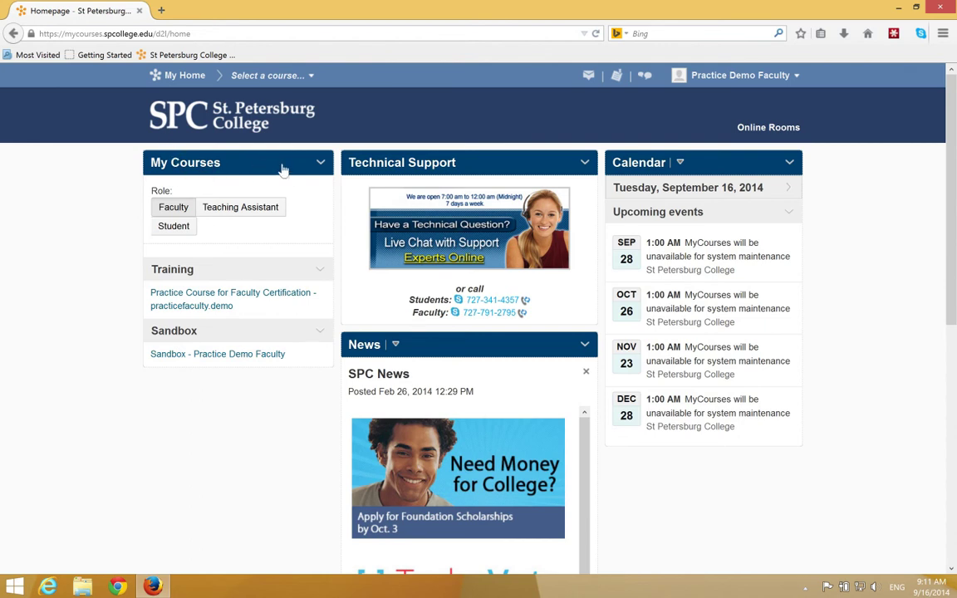
pyautogui.moveTo(449, 180)
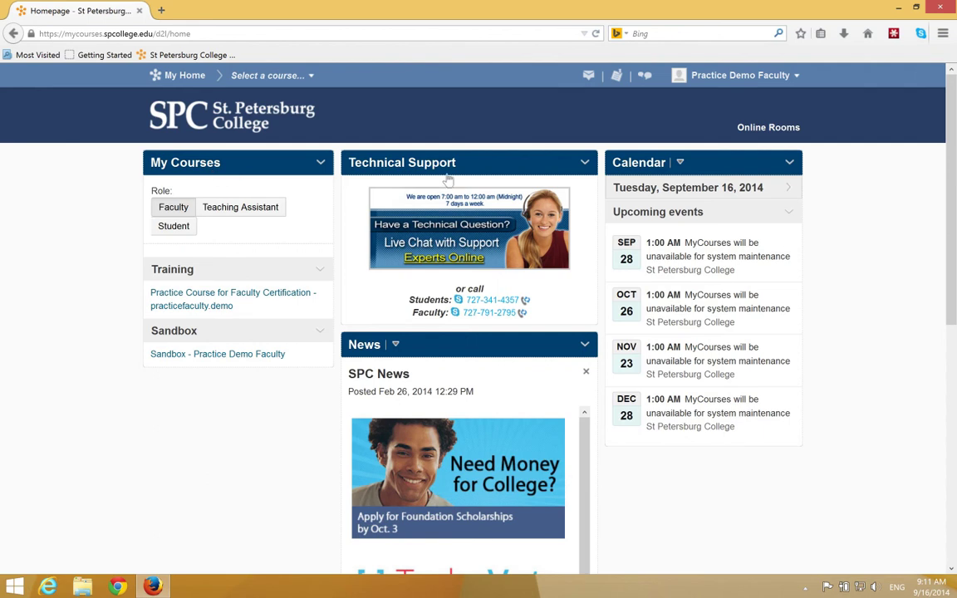
pyautogui.moveTo(190, 176)
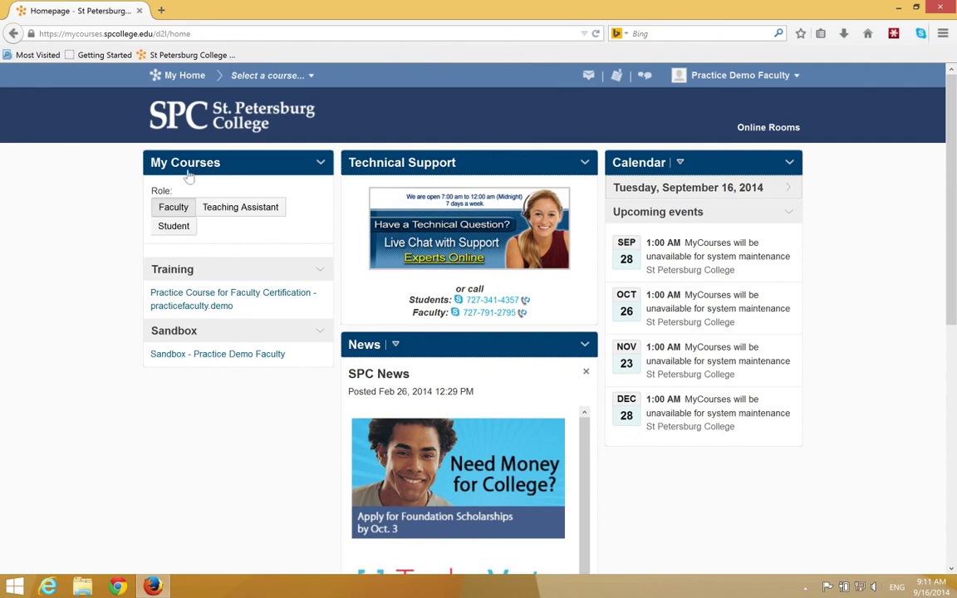
pyautogui.moveTo(319, 177)
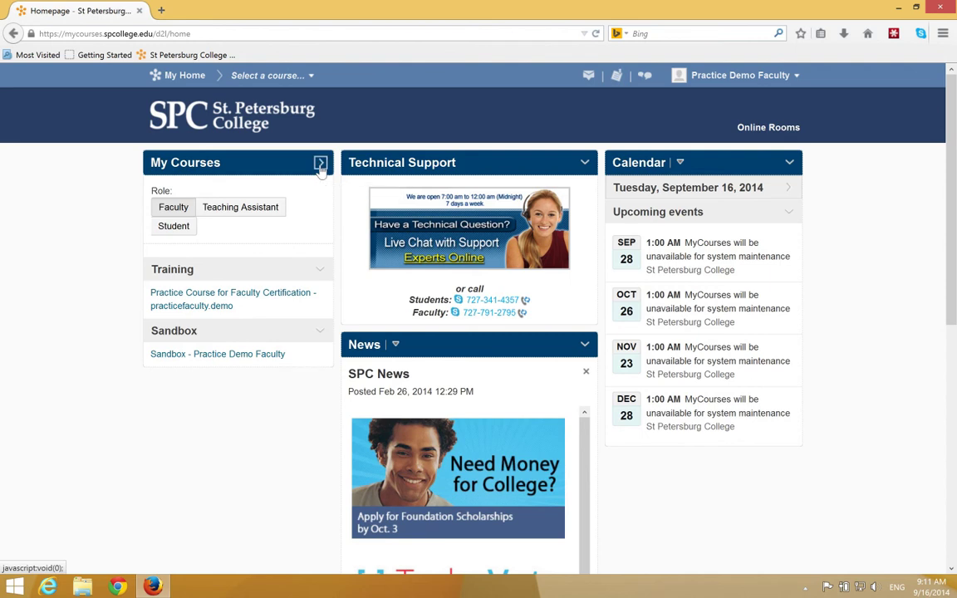
pyautogui.click(321, 163)
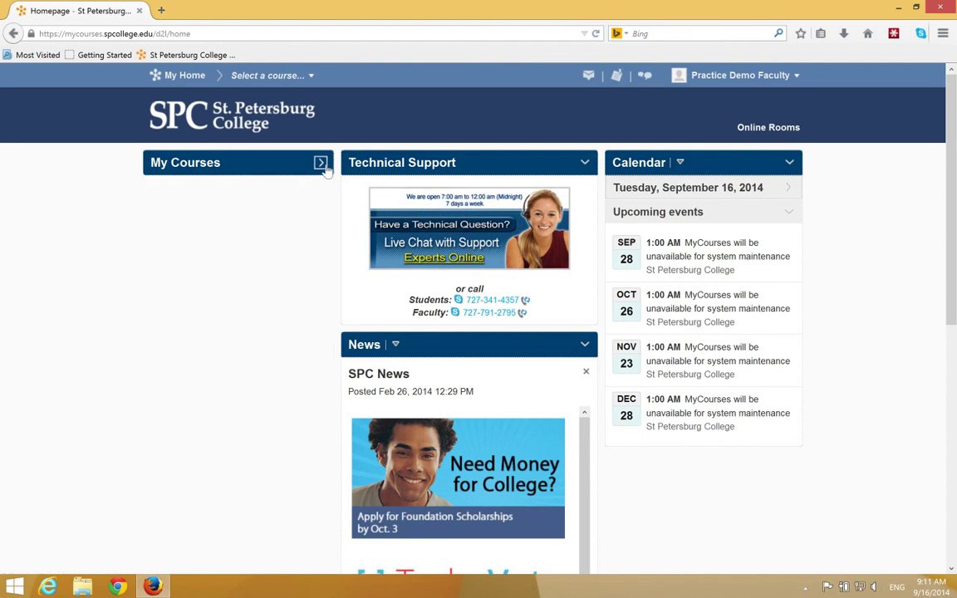
pyautogui.moveTo(321, 163)
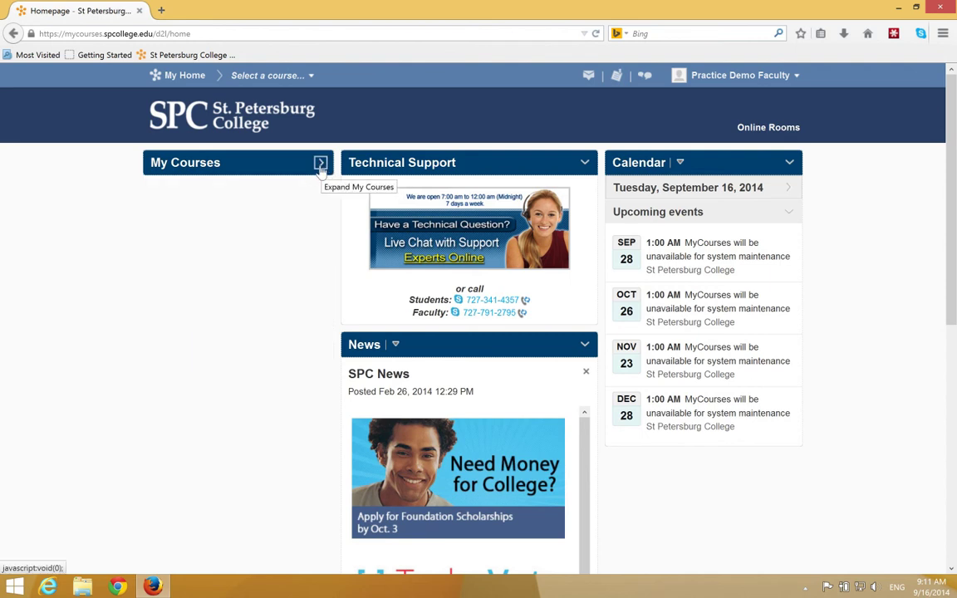
pyautogui.click(321, 163)
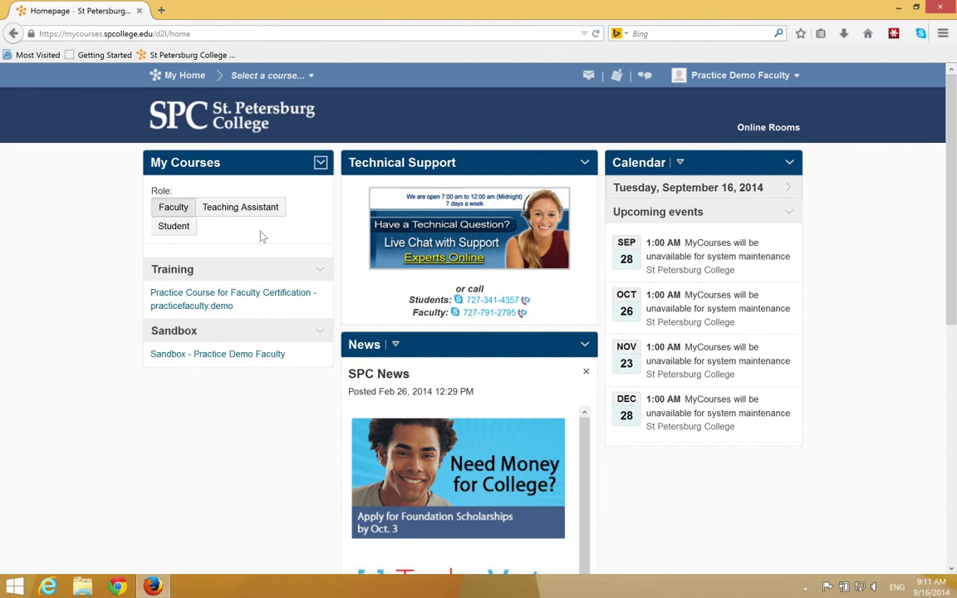
pyautogui.moveTo(163, 215)
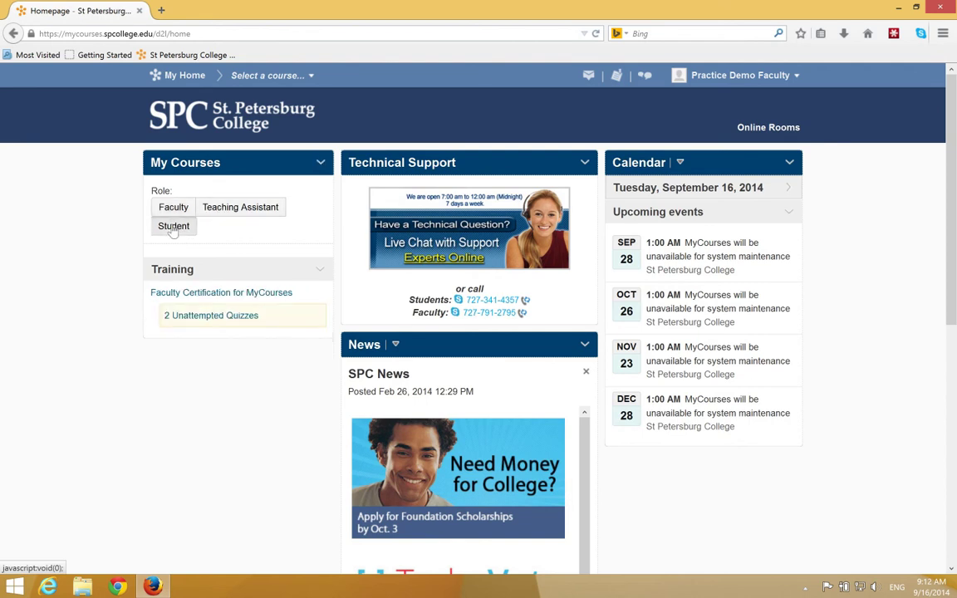
pyautogui.click(172, 206)
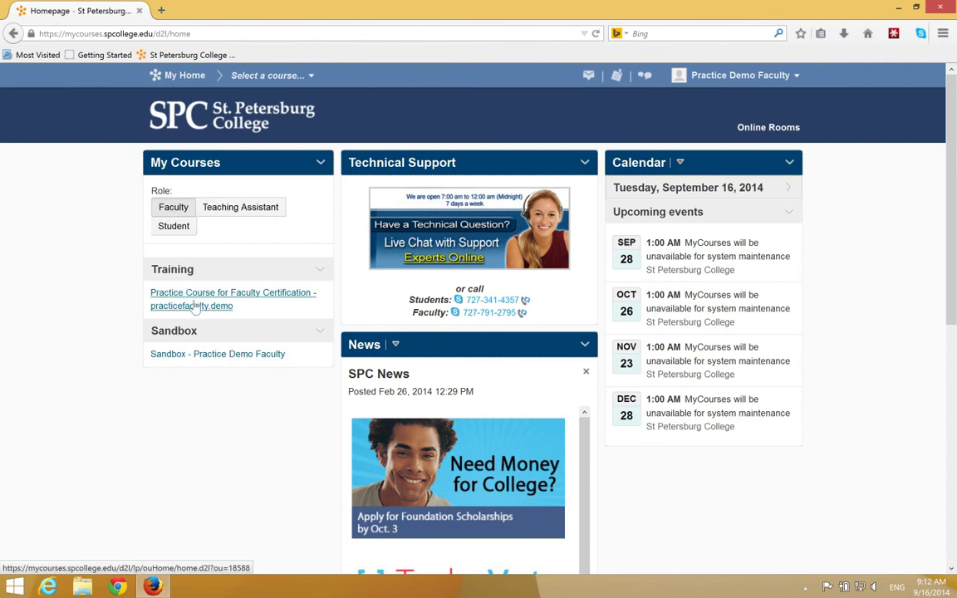
pyautogui.moveTo(196, 305)
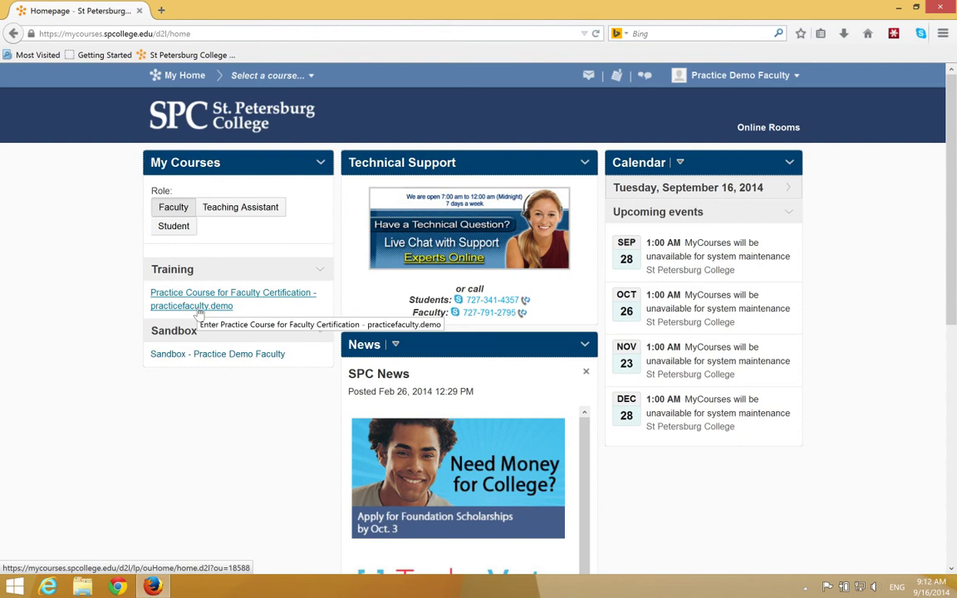
# Step: Enter the Practice Course for Faculty Certification - practicefaculty.demo course homepage
pyautogui.click(232, 299)
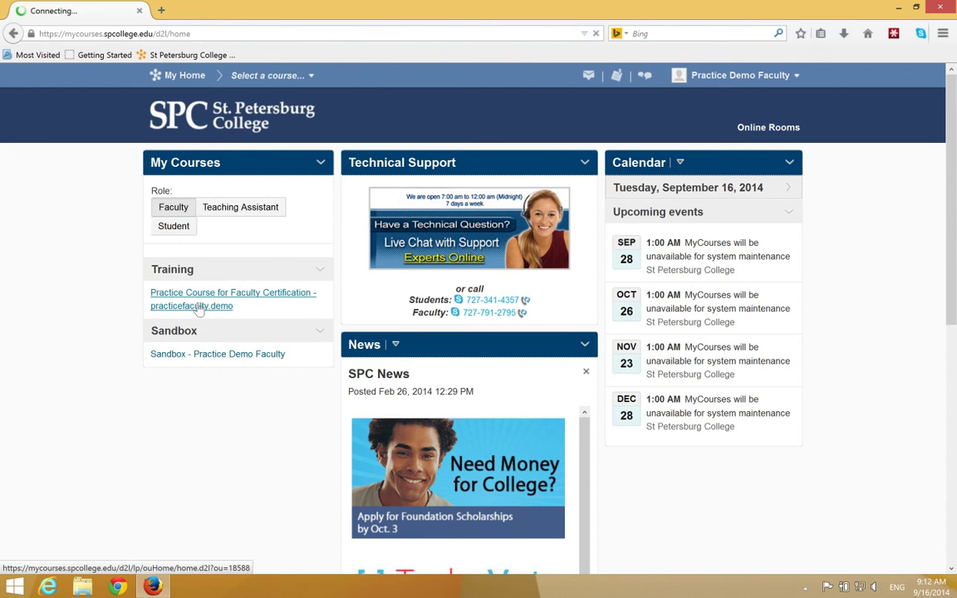
pyautogui.click(232, 300)
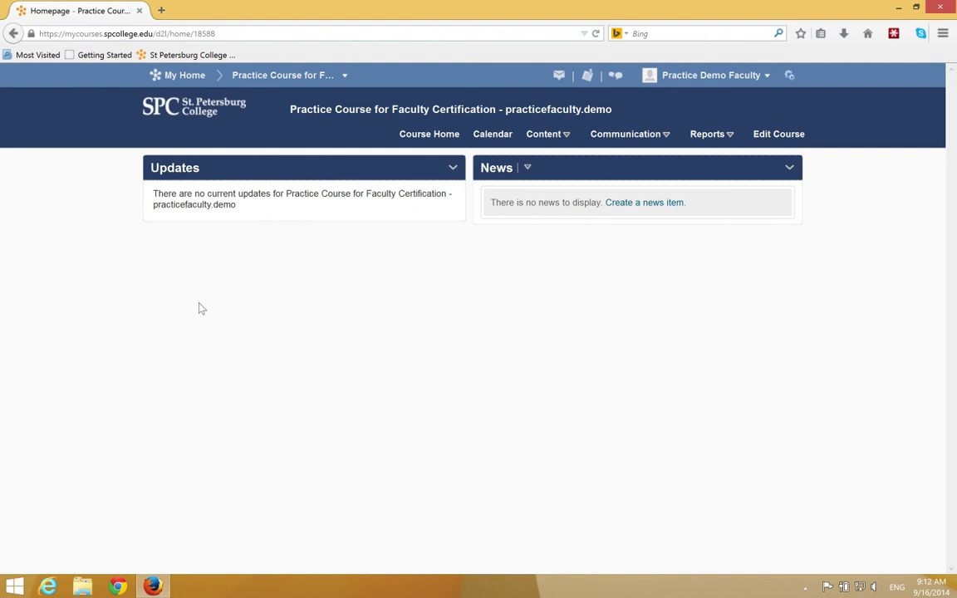
pyautogui.moveTo(492, 297)
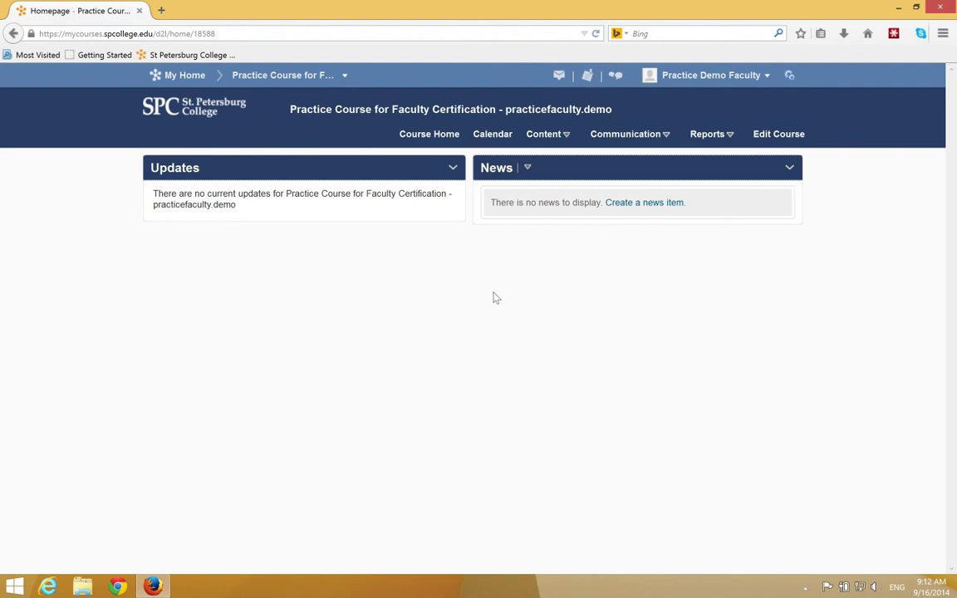
pyautogui.click(778, 132)
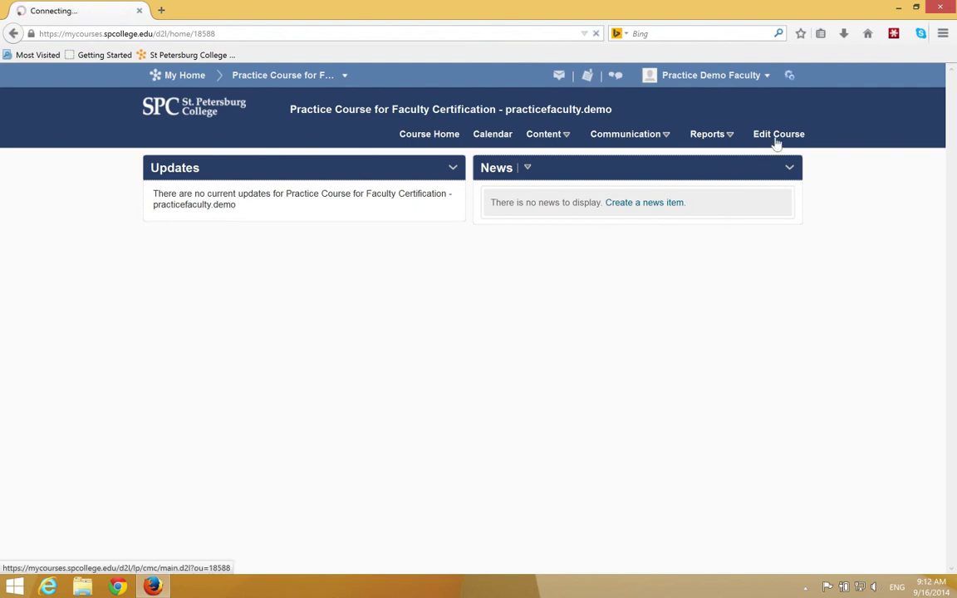
# Step: From Edit Course, go to Import / Export / Copy Components under Site Resources
pyautogui.click(777, 132)
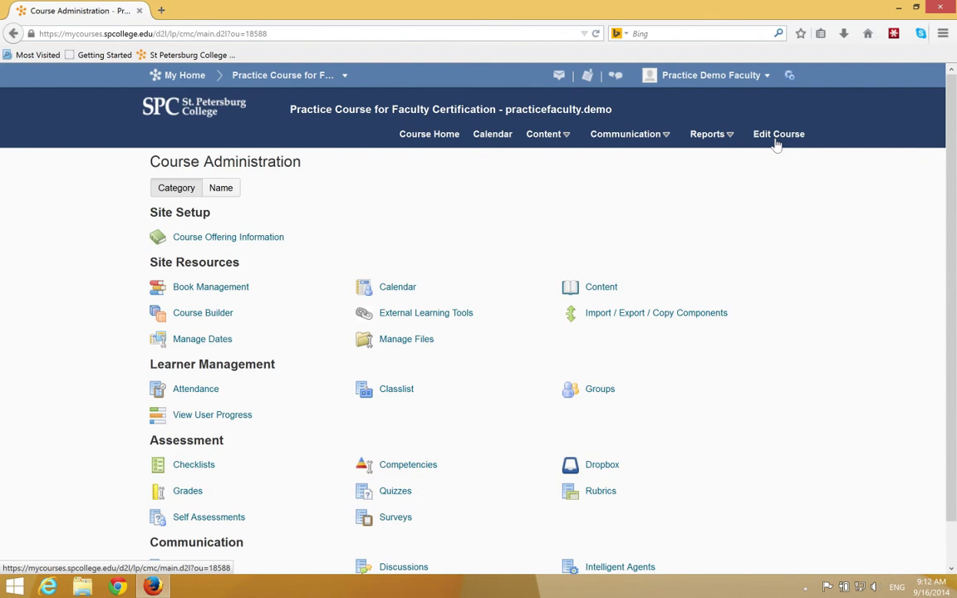
pyautogui.moveTo(652, 329)
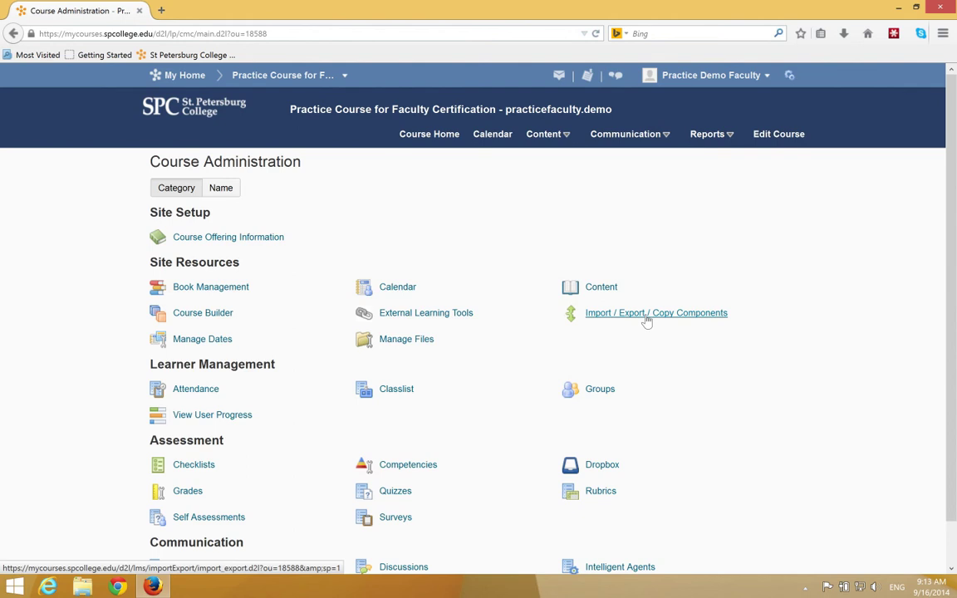
pyautogui.click(655, 312)
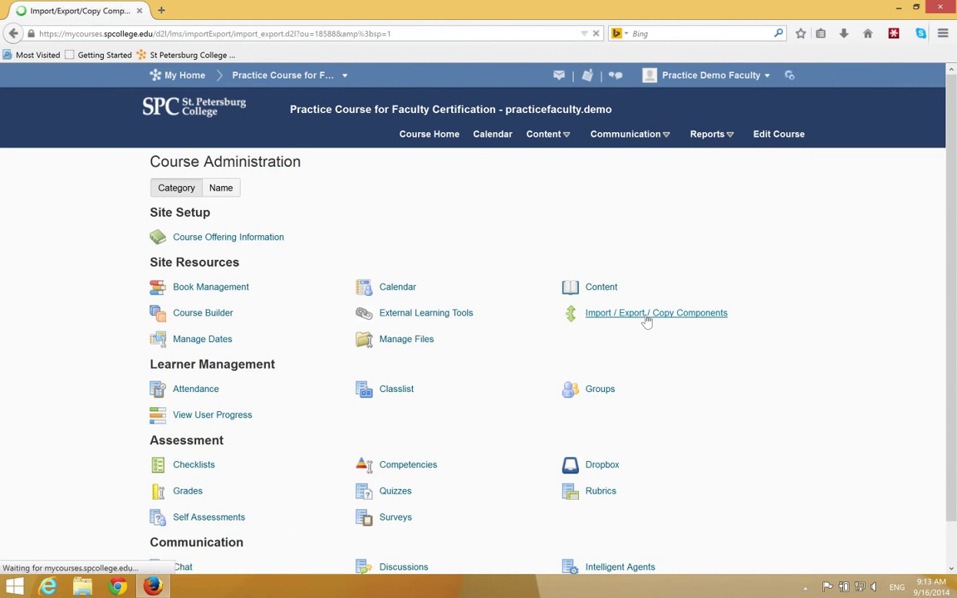
pyautogui.click(656, 312)
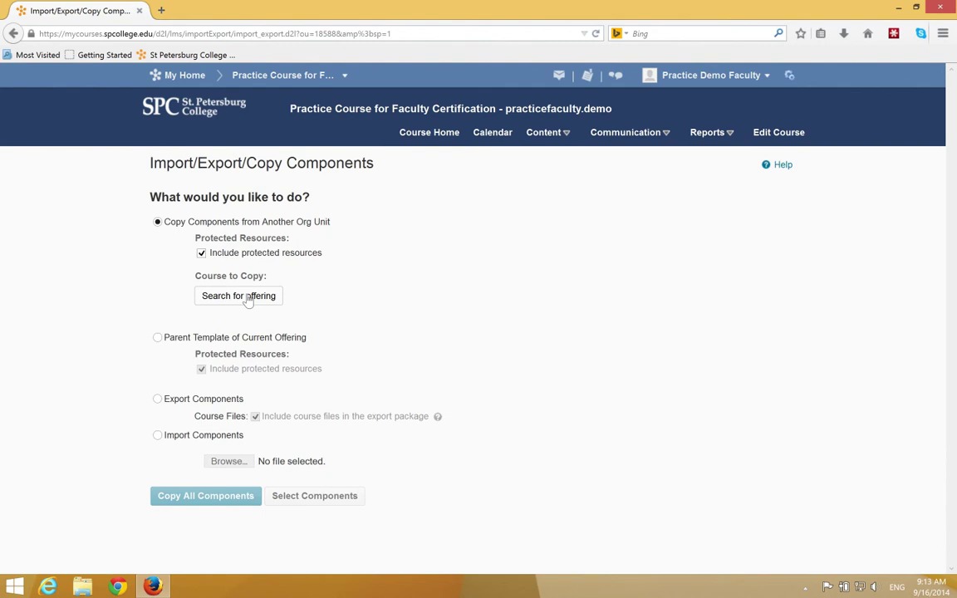
# Step: Search course offerings for 'faculty certification for mycourses'
pyautogui.click(239, 296)
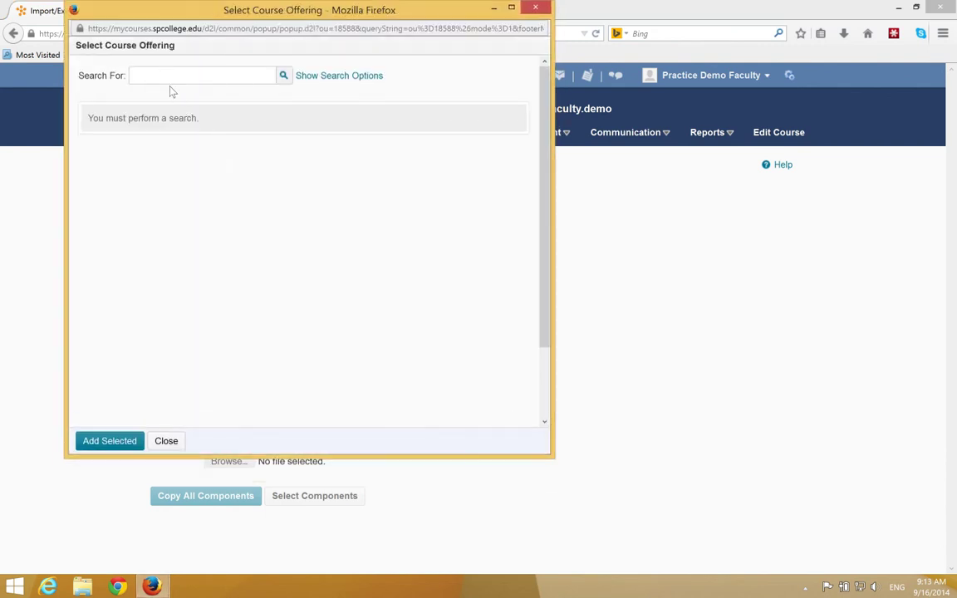
pyautogui.write('faculty')
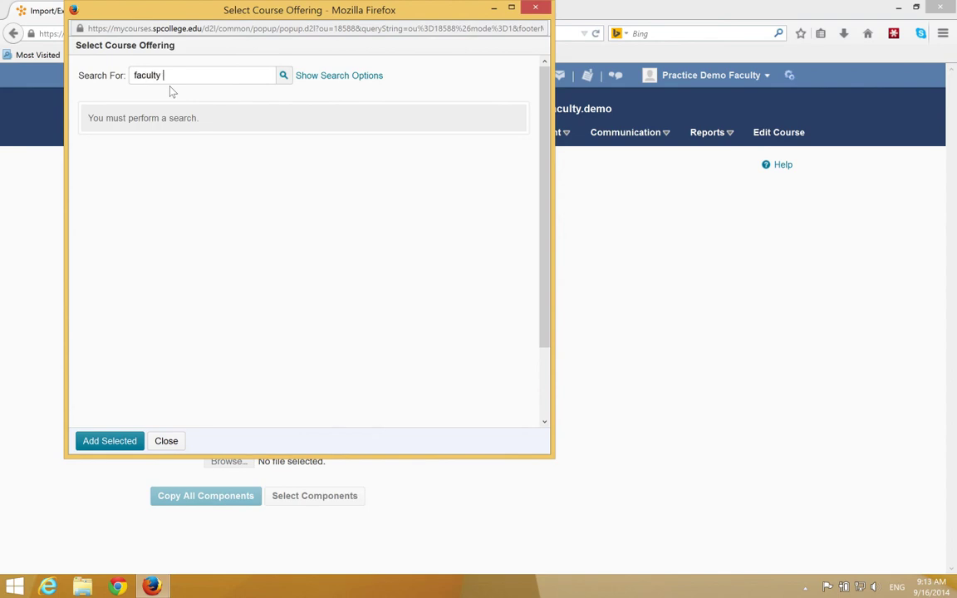
pyautogui.write('certifi')
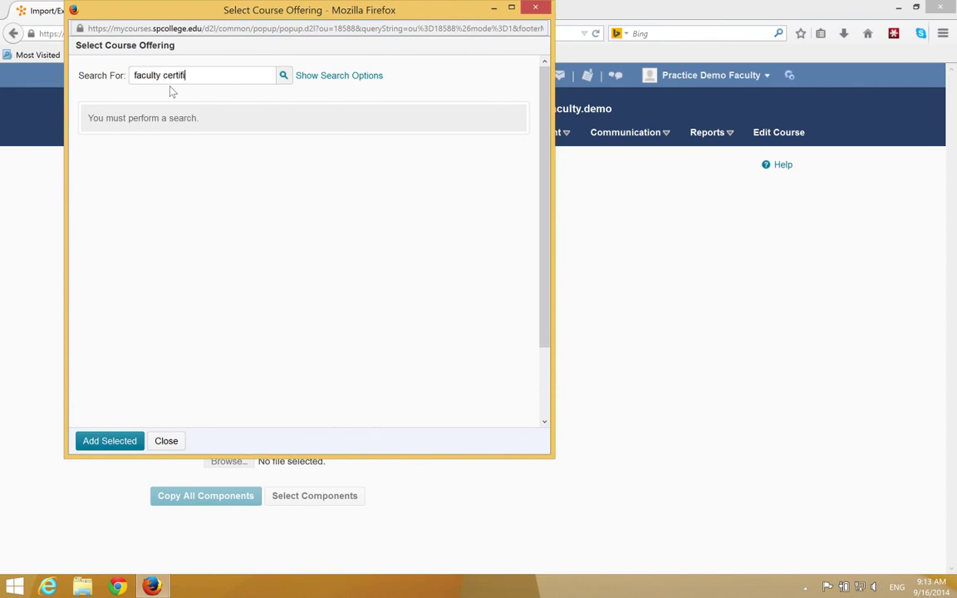
pyautogui.write('cation for')
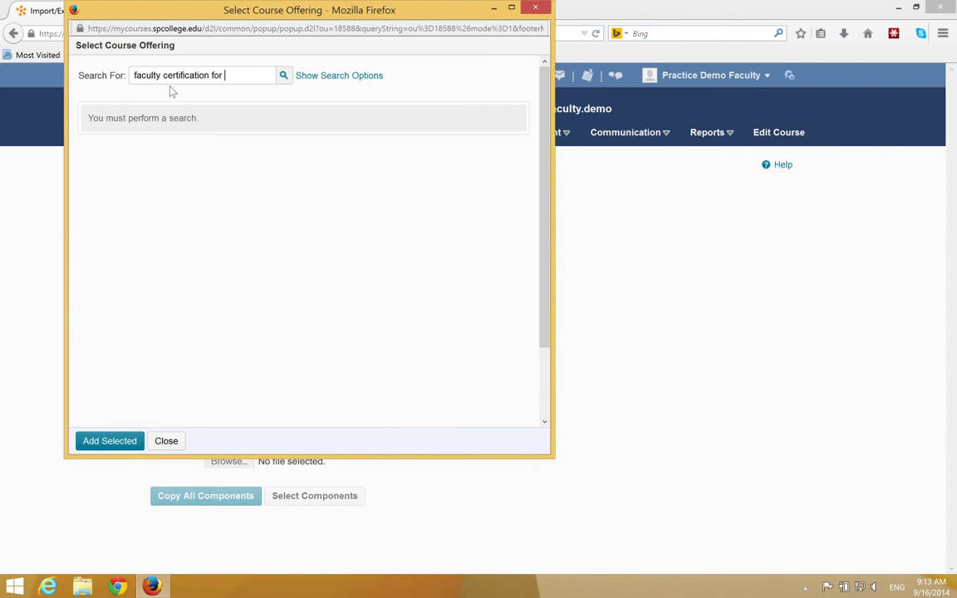
pyautogui.write('mycoures')
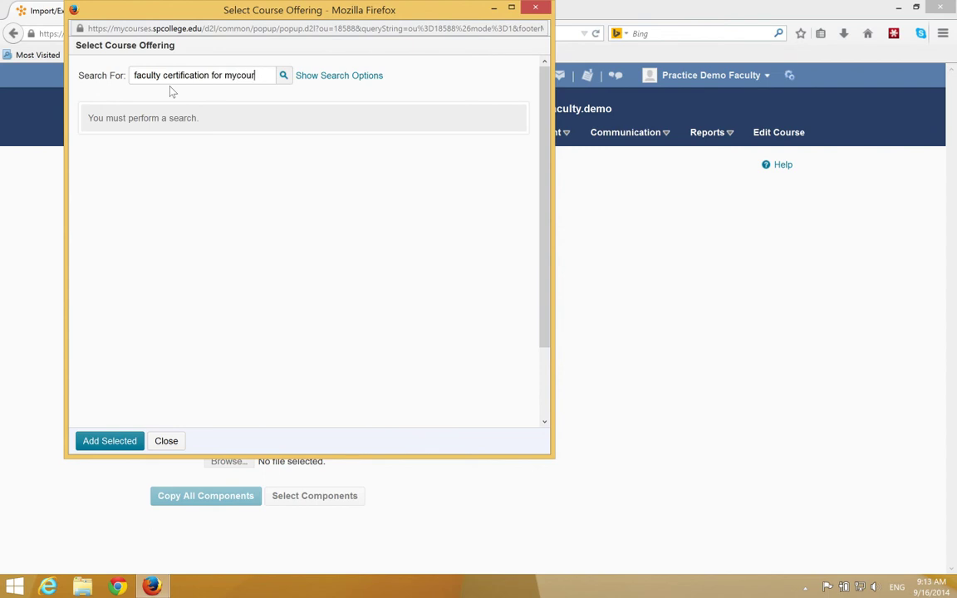
pyautogui.write('ses')
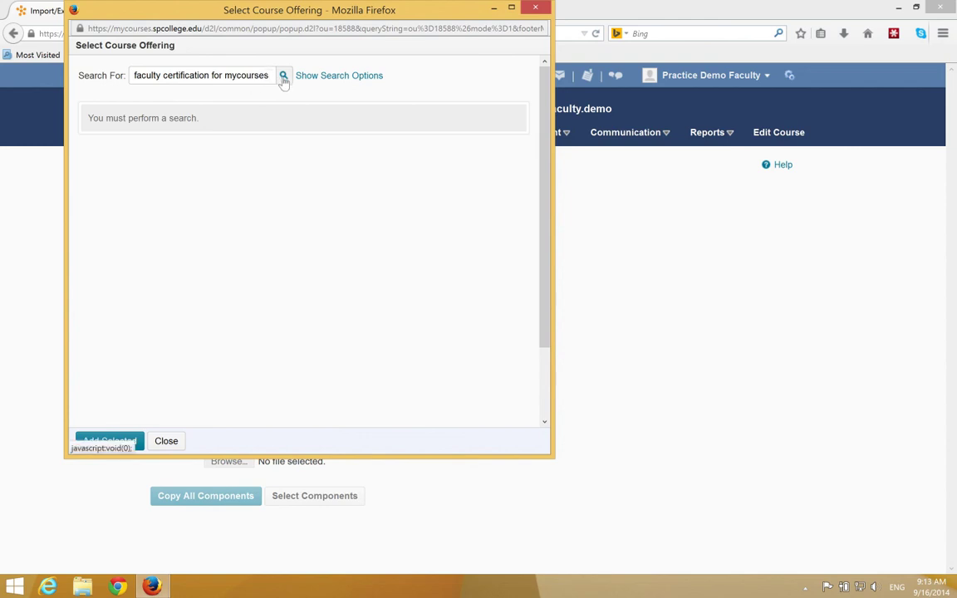
pyautogui.click(282, 75)
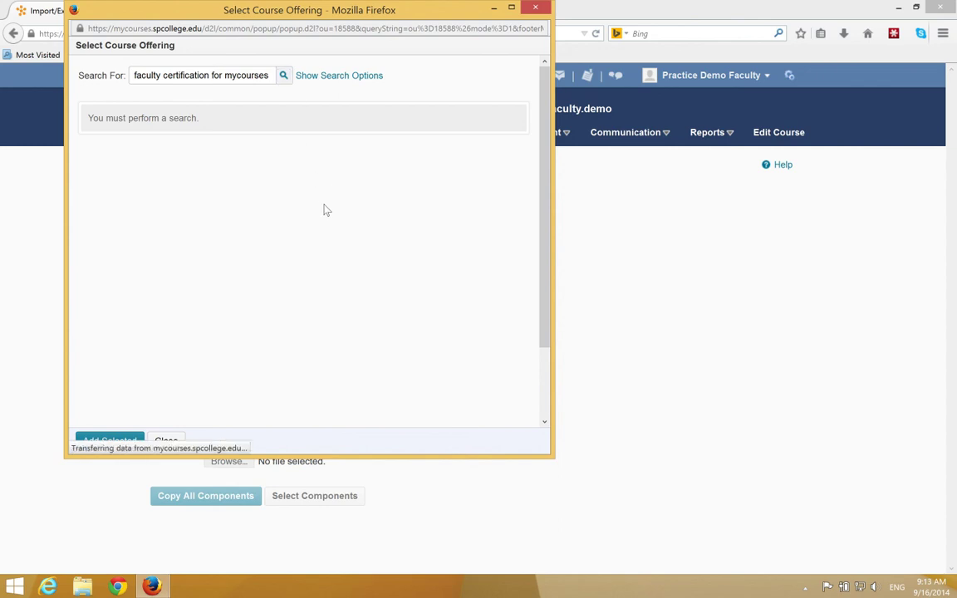
pyautogui.click(282, 75)
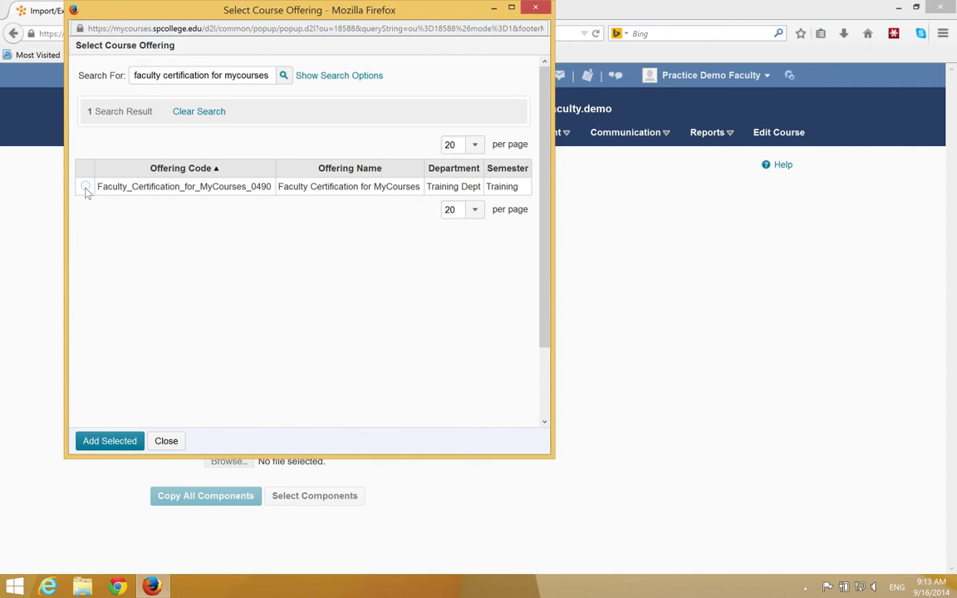
# Step: Select the Faculty Certification for MyCourses offering and add it as the copy source
pyautogui.click(87, 186)
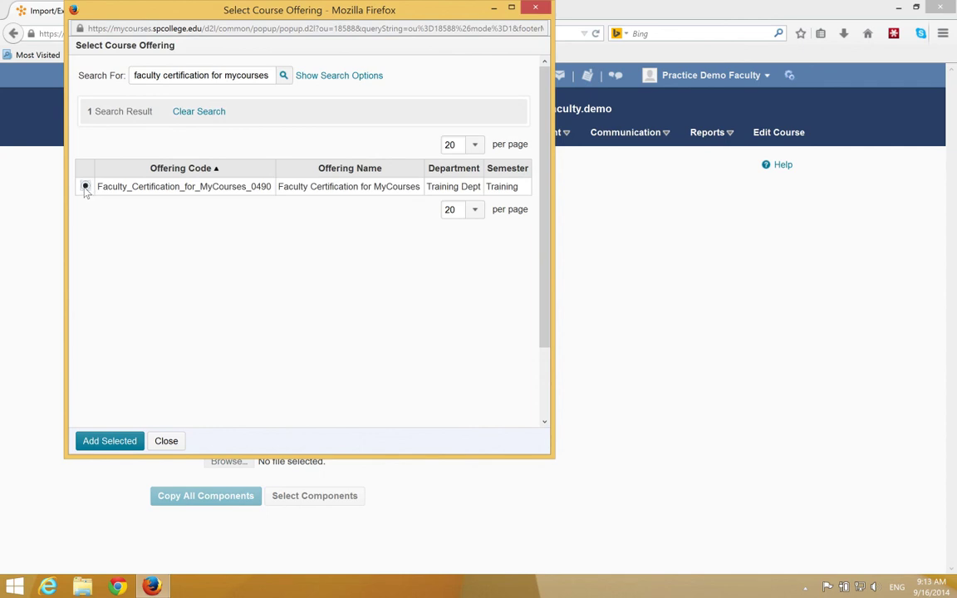
pyautogui.moveTo(90, 196)
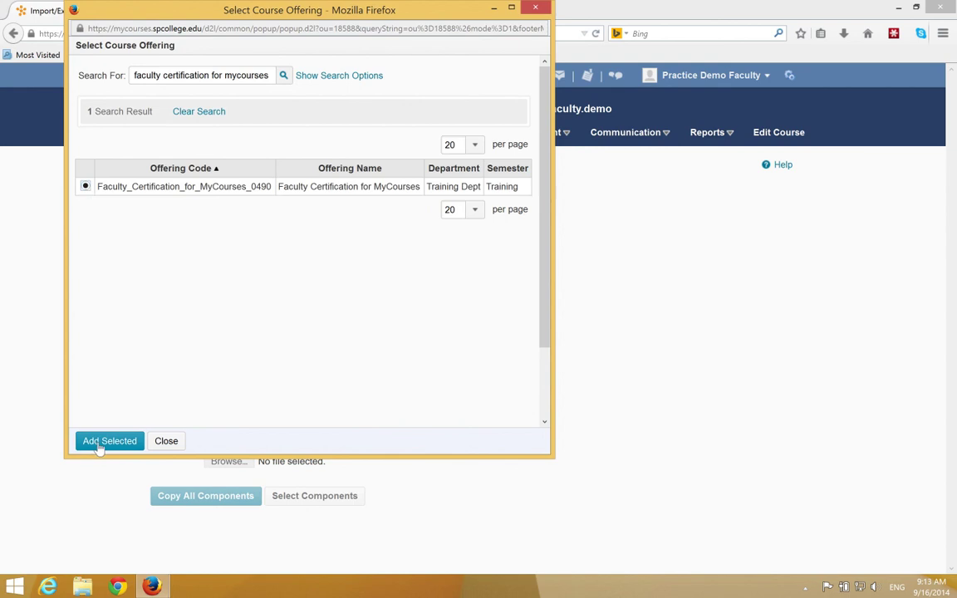
pyautogui.click(110, 442)
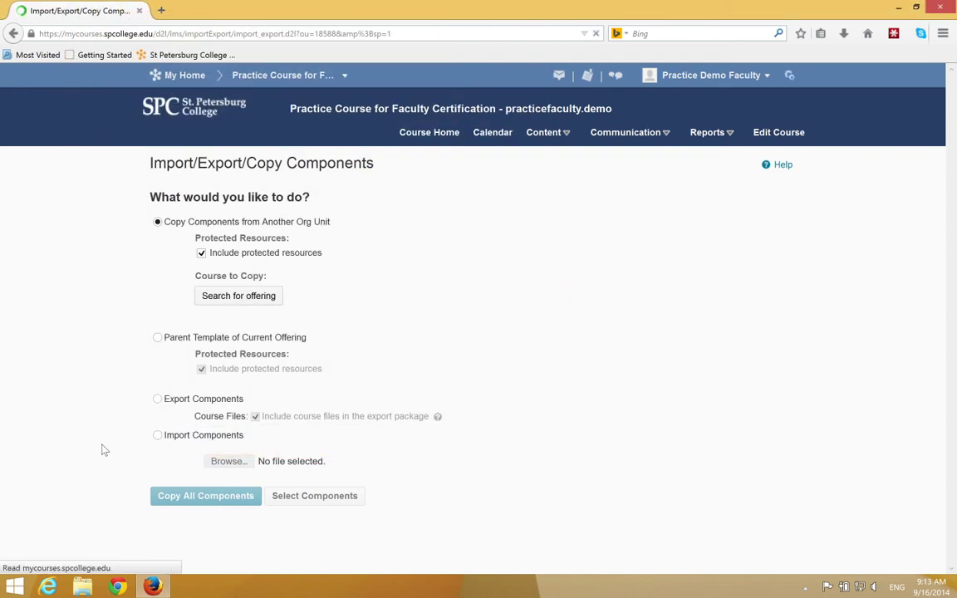
# Step: Copy all components from Faculty Certification for MyCourses and confirm Copy Completed in the history
pyautogui.click(239, 296)
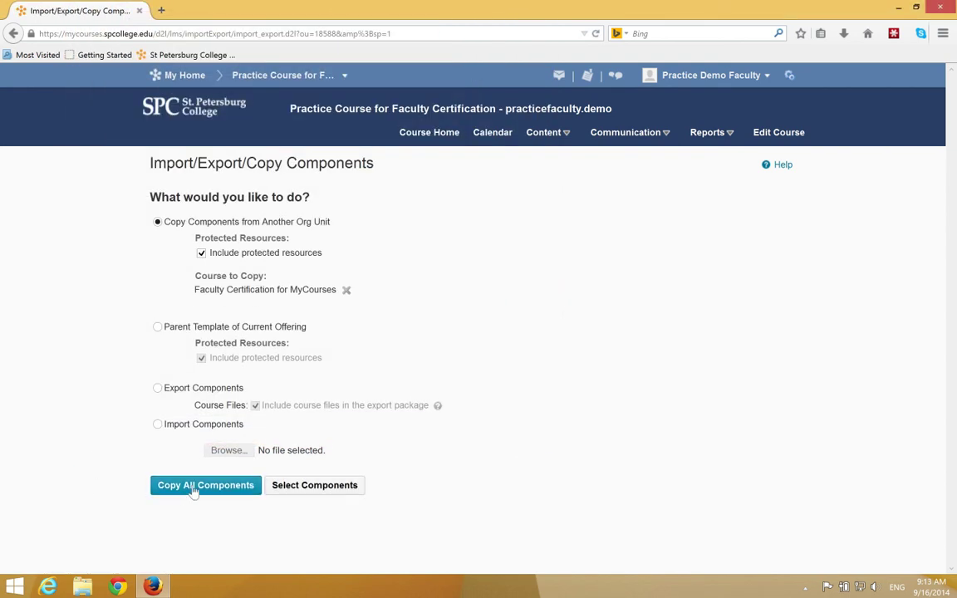
pyautogui.click(206, 485)
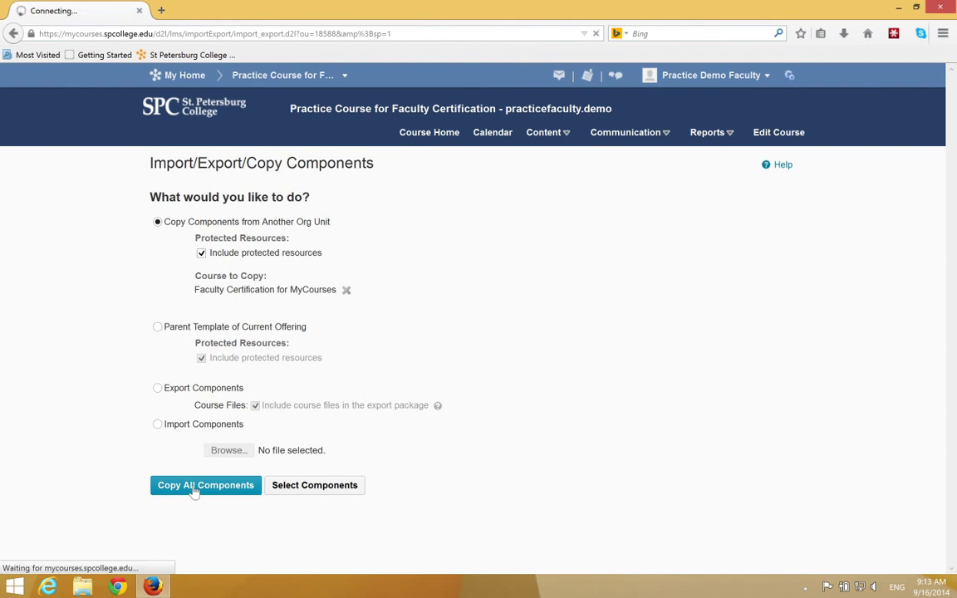
pyautogui.click(206, 485)
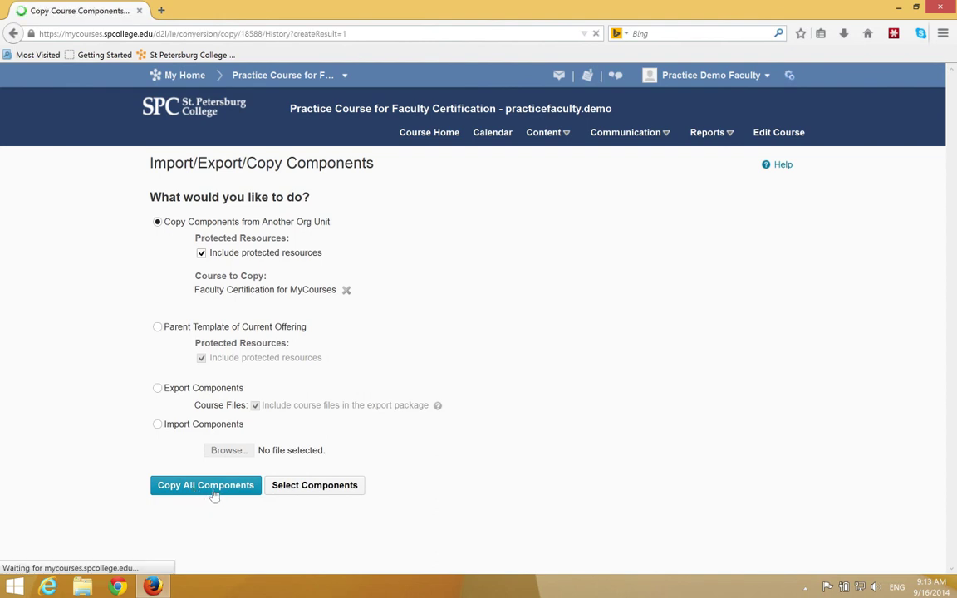
pyautogui.click(206, 485)
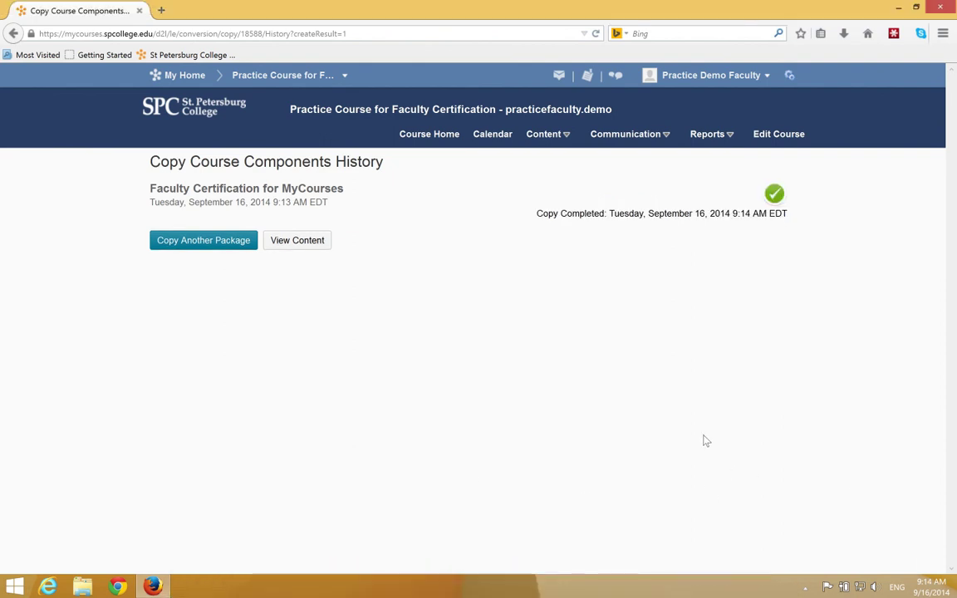
pyautogui.moveTo(697, 428)
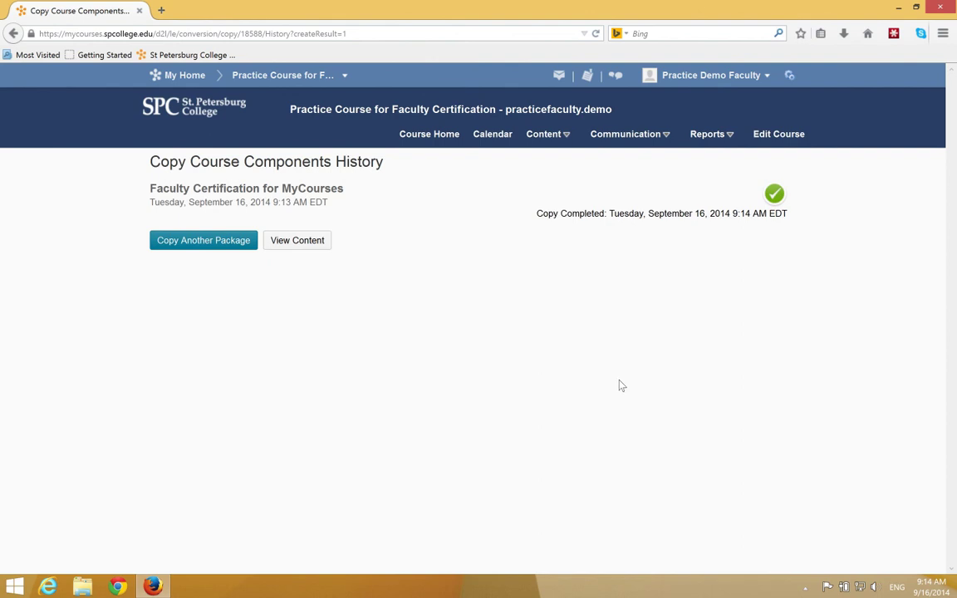
pyautogui.moveTo(629, 133)
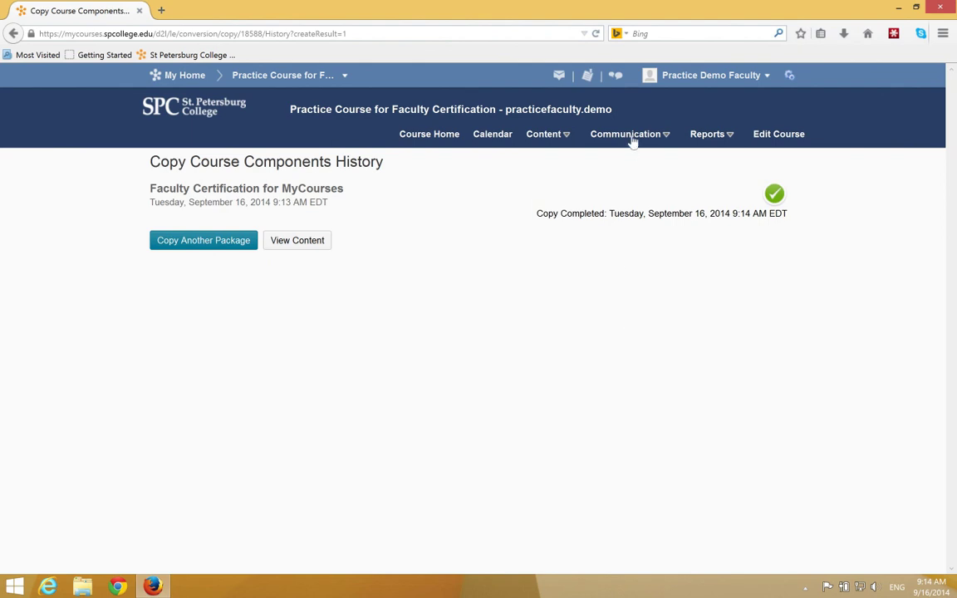
# Step: From Communication > Classlist, choose Add Participants > Add existing users and ready the user search
pyautogui.click(625, 133)
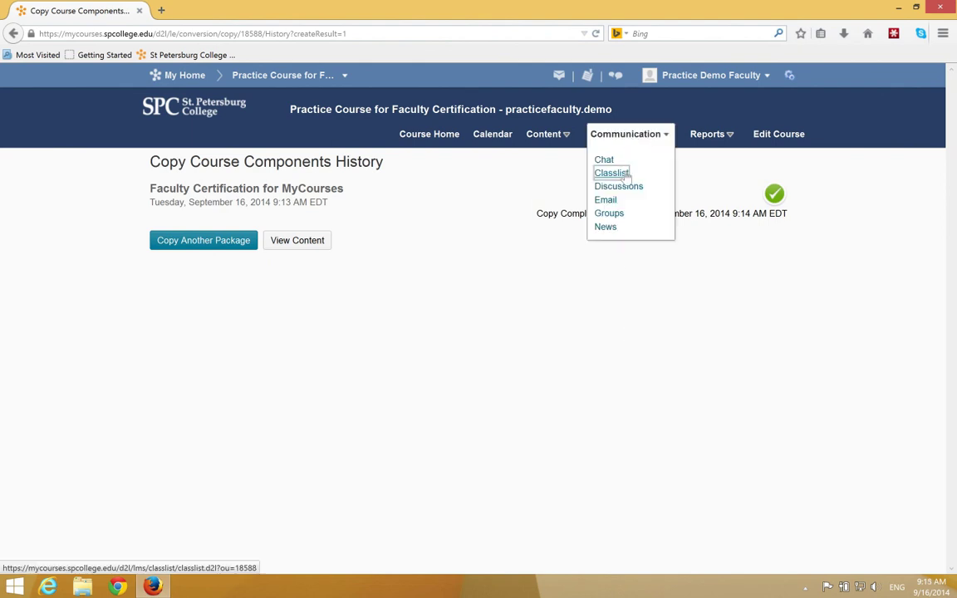
pyautogui.click(612, 173)
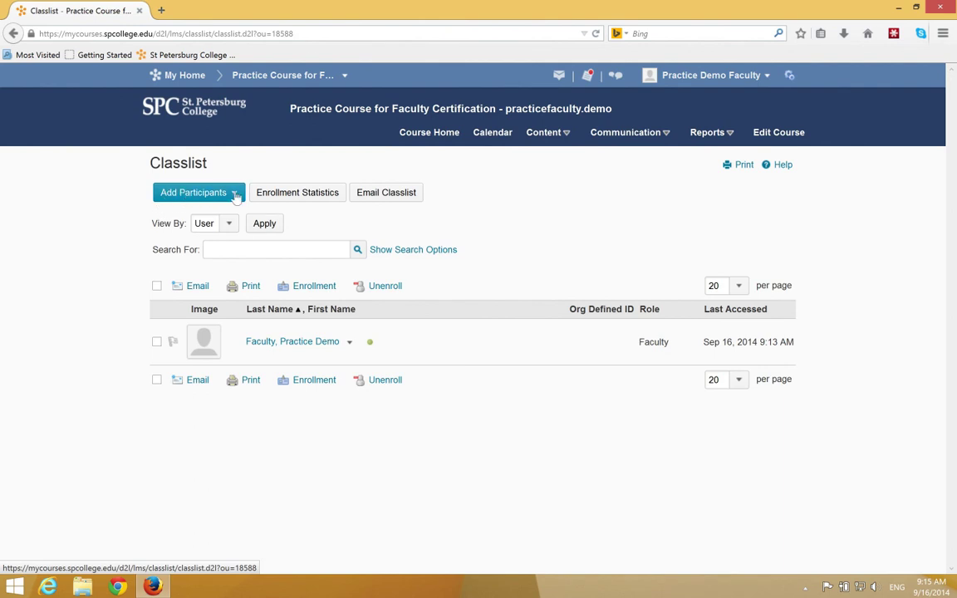
pyautogui.click(236, 193)
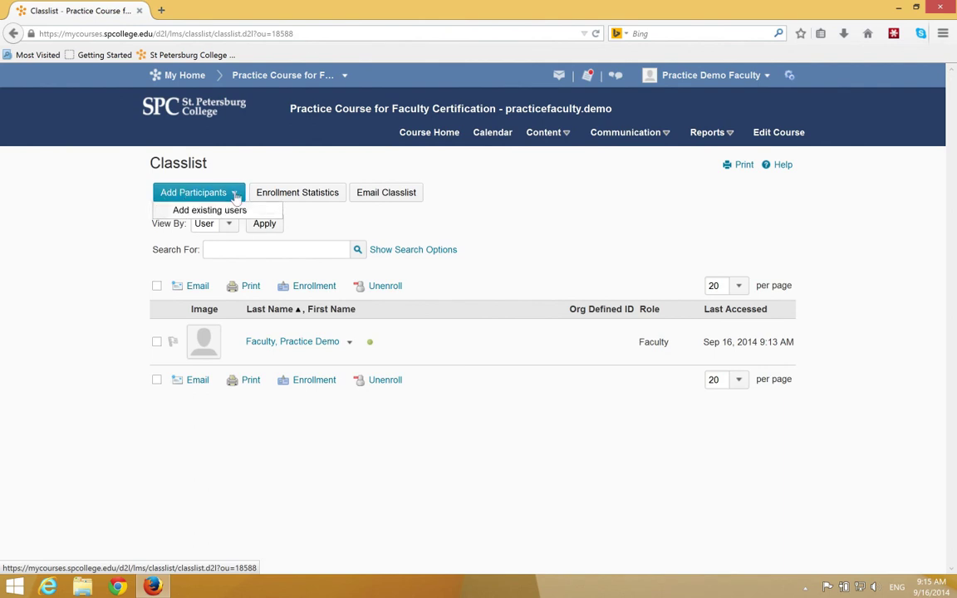
pyautogui.click(210, 209)
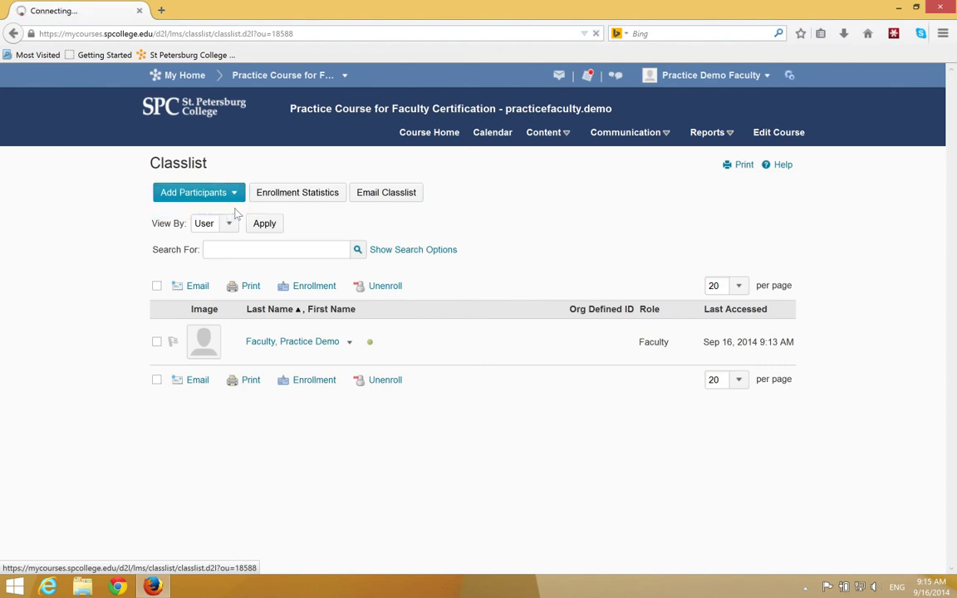
pyautogui.click(193, 193)
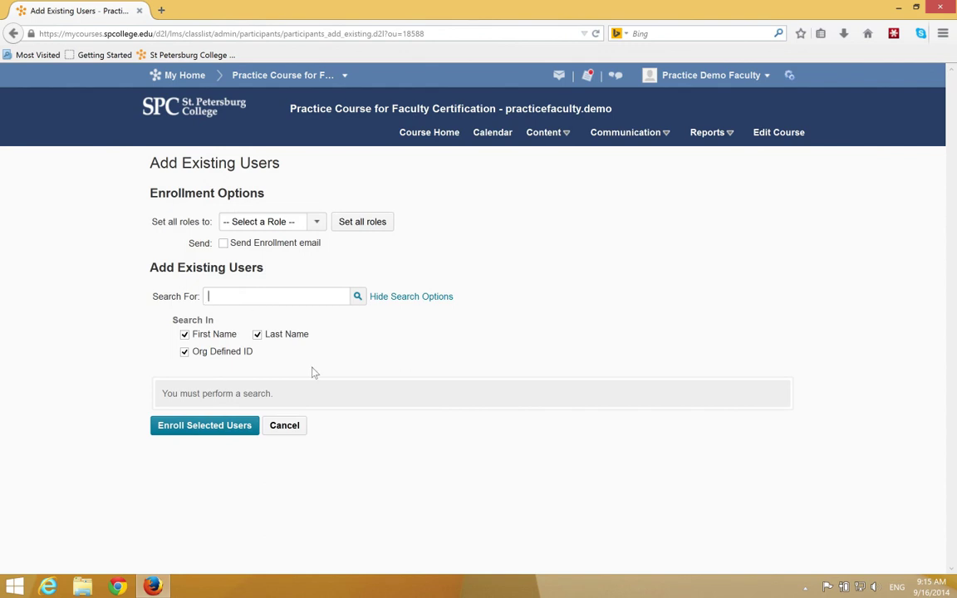
pyautogui.moveTo(532, 388)
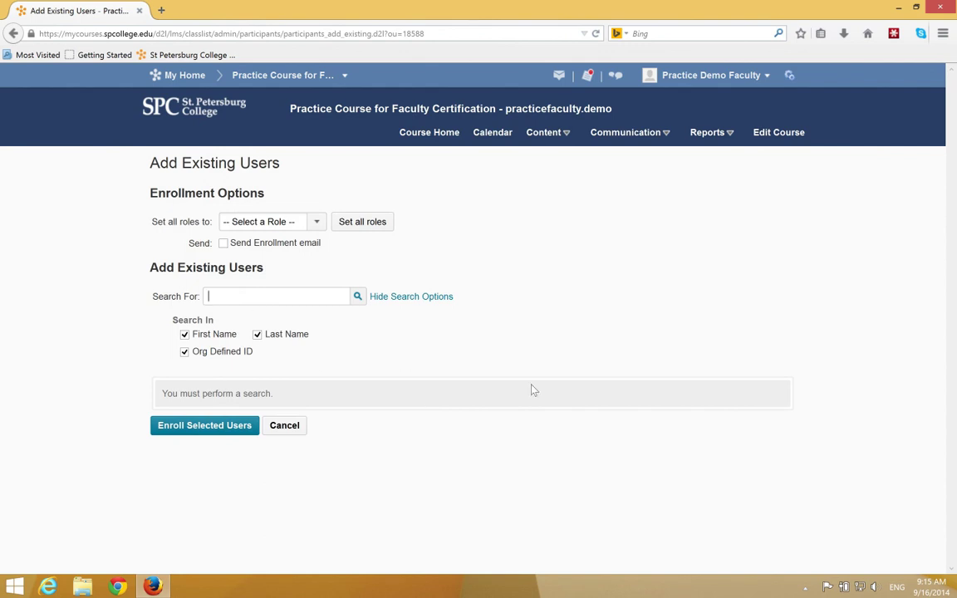
pyautogui.write('Alan Shapiro')
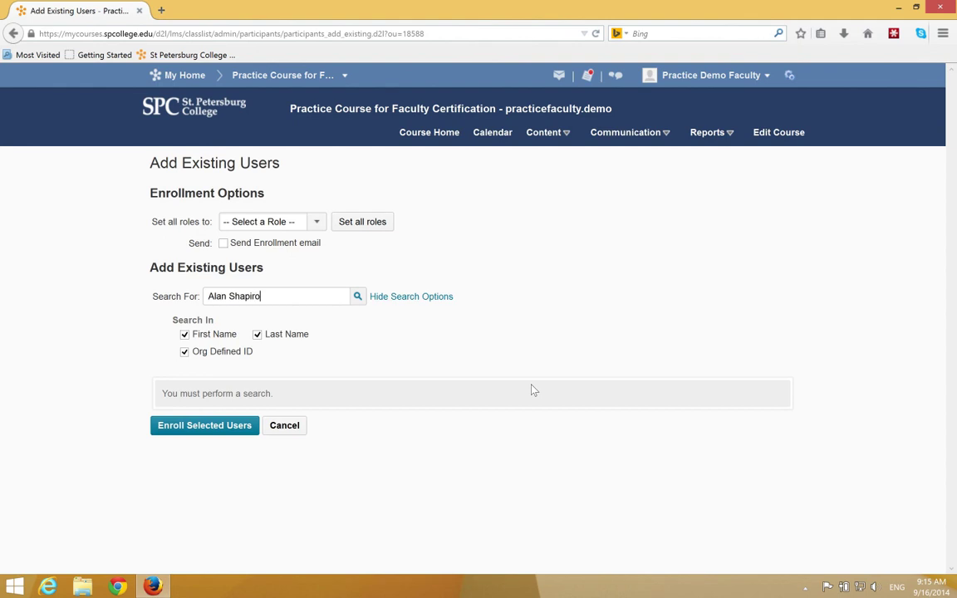
pyautogui.moveTo(372, 312)
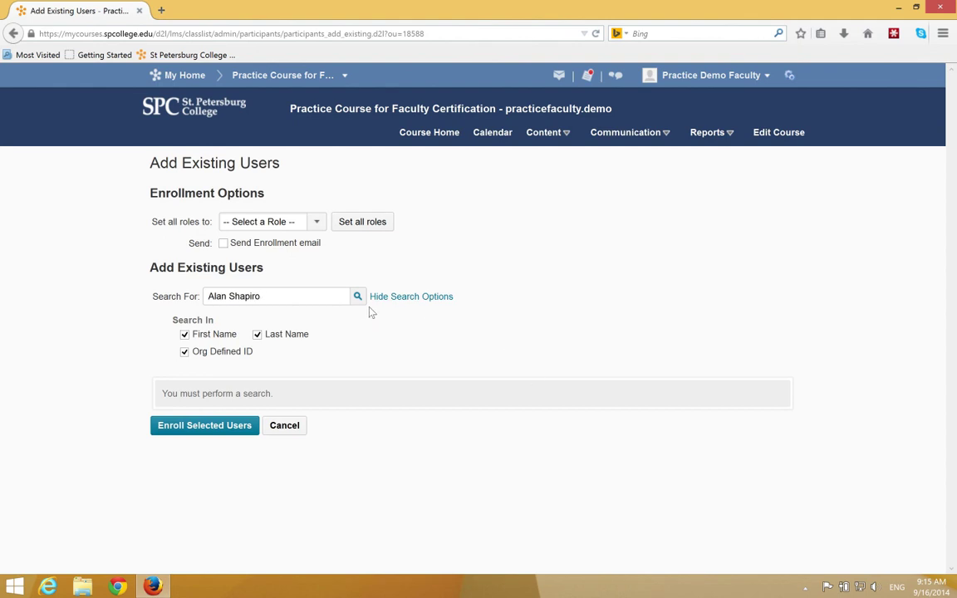
pyautogui.moveTo(358, 297)
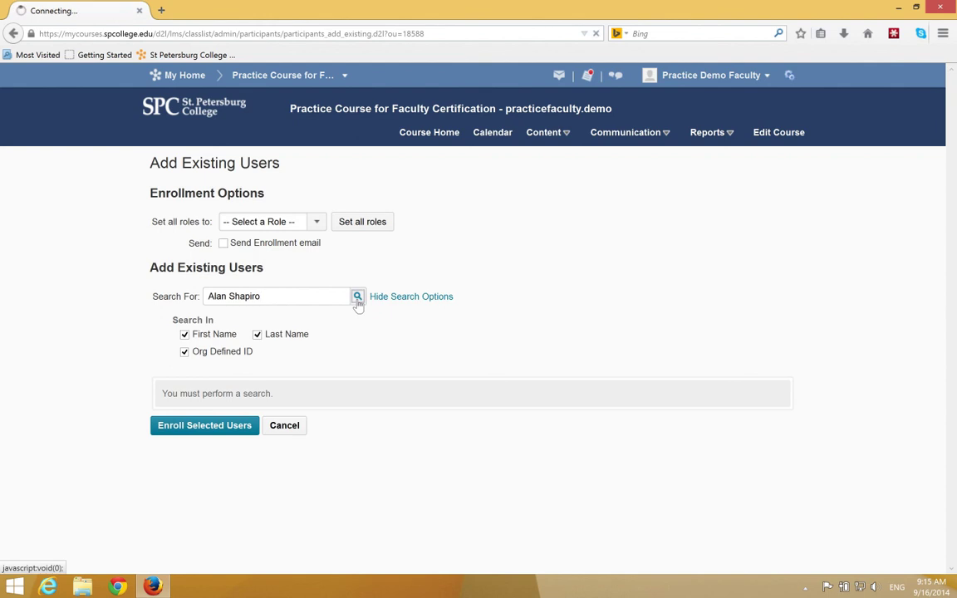
pyautogui.click(357, 295)
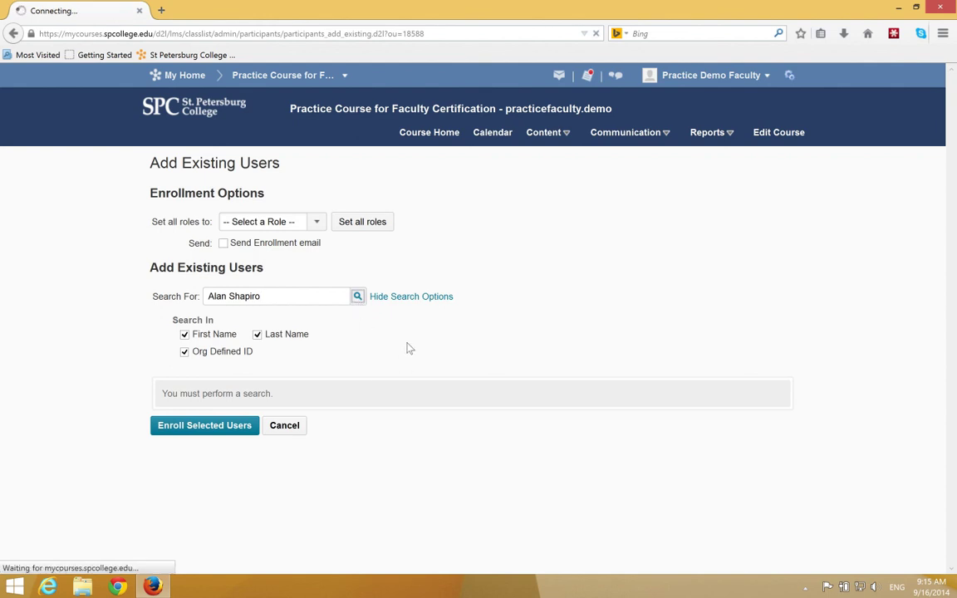
pyautogui.click(357, 295)
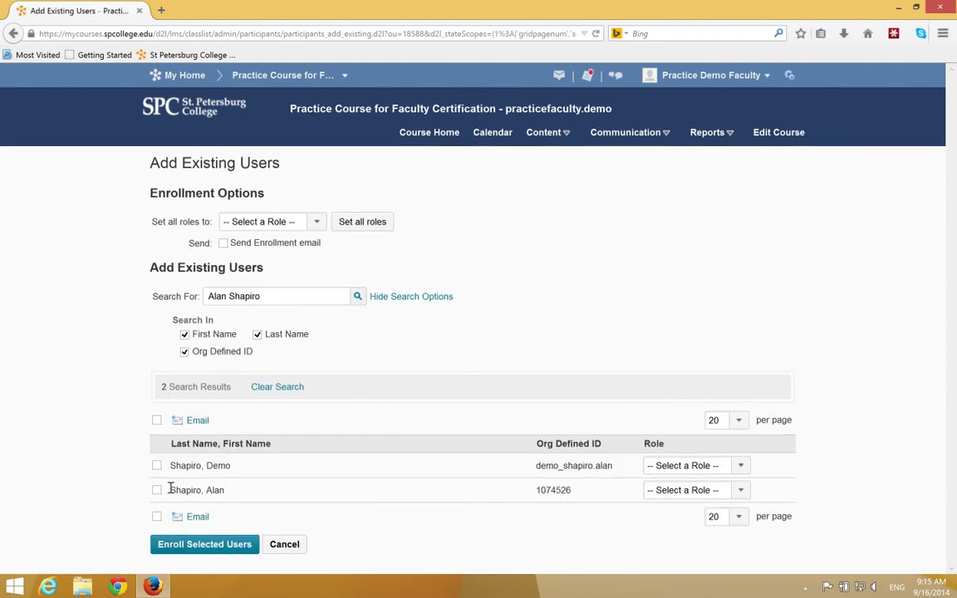
pyautogui.moveTo(156, 489)
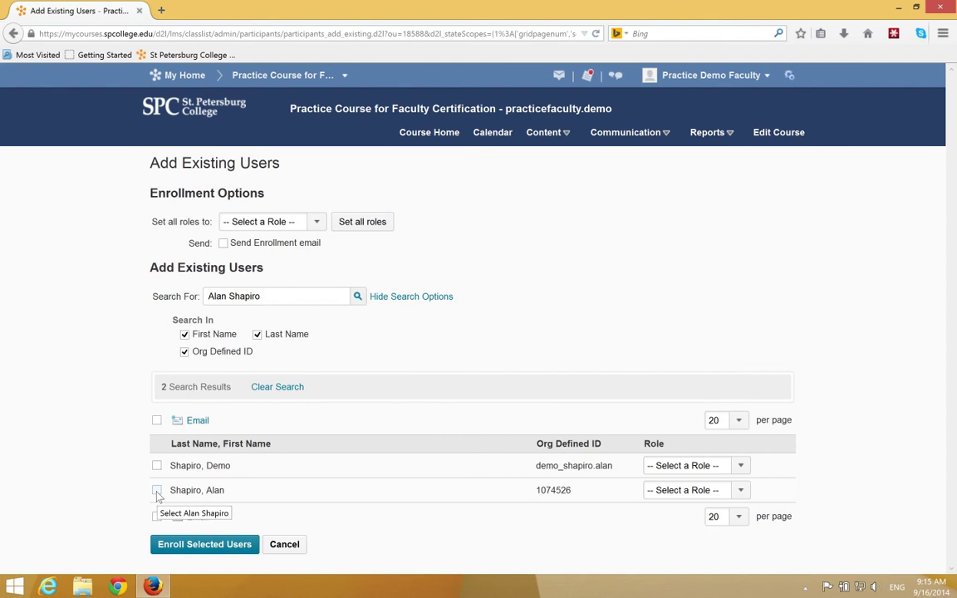
pyautogui.click(157, 490)
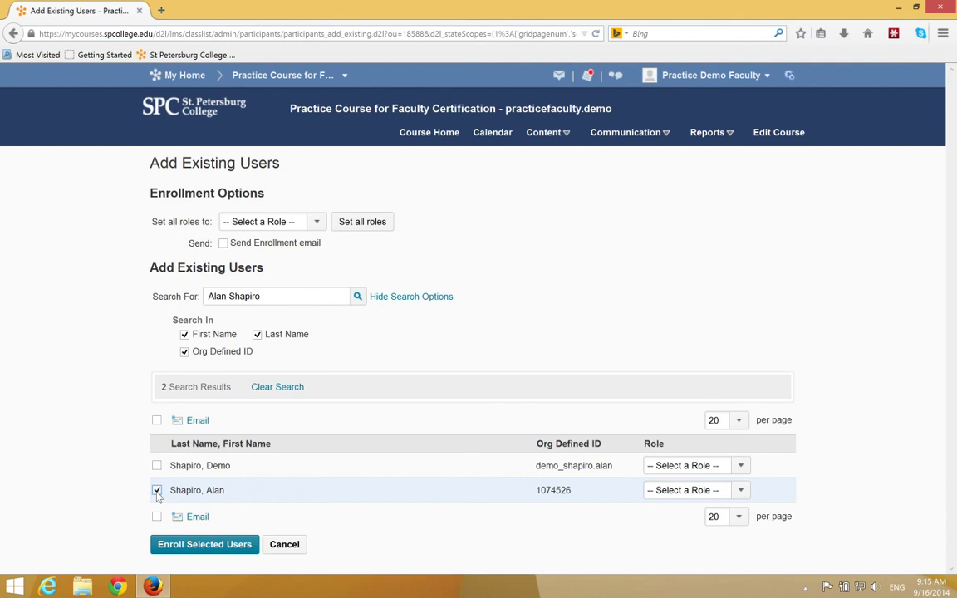
pyautogui.click(740, 489)
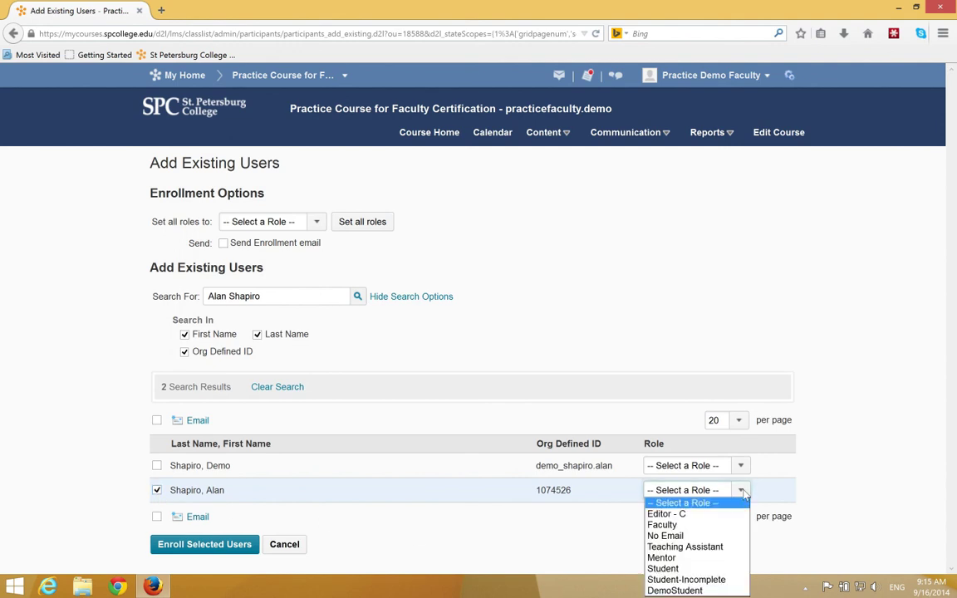
pyautogui.moveTo(684, 547)
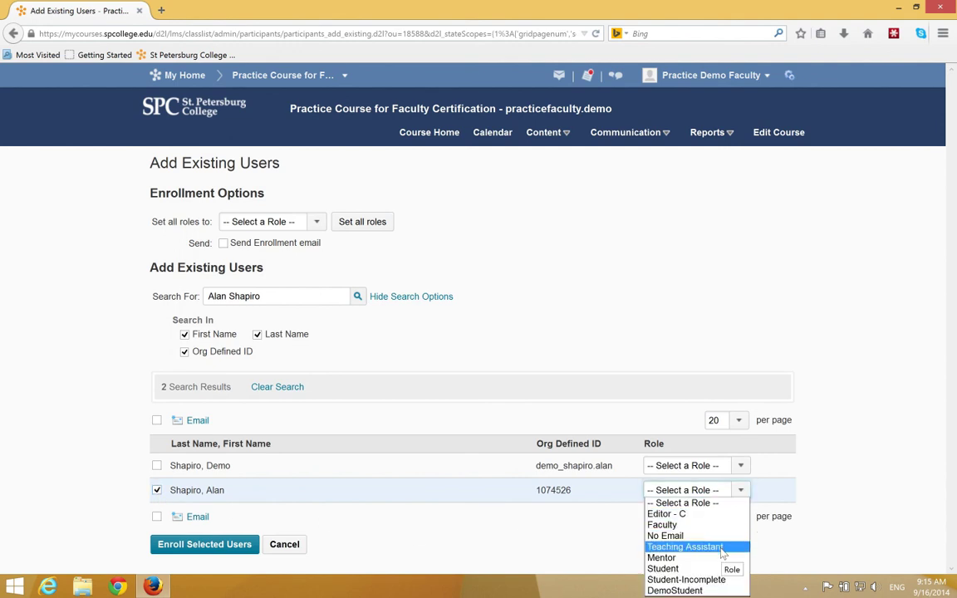
pyautogui.click(684, 546)
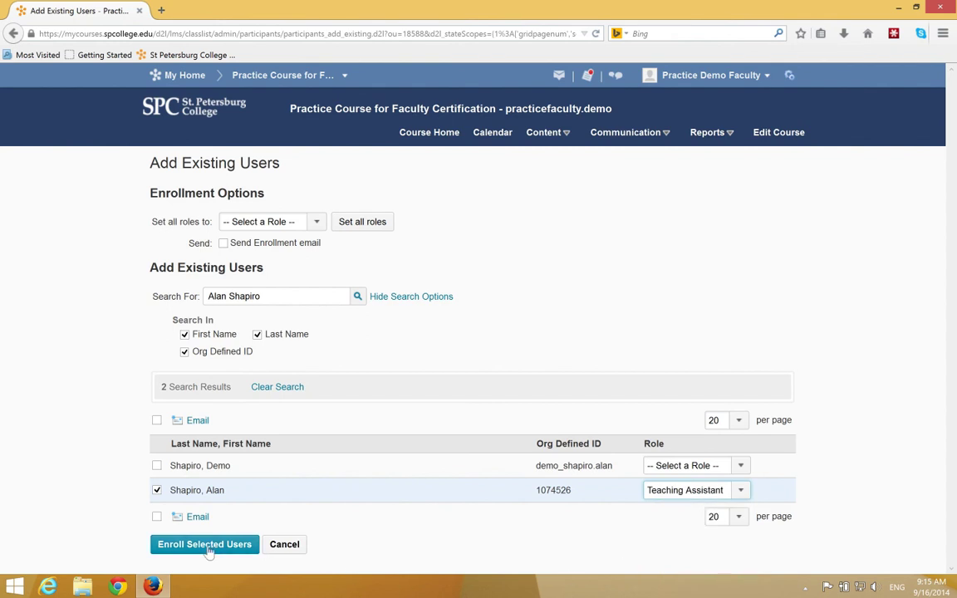
pyautogui.click(202, 545)
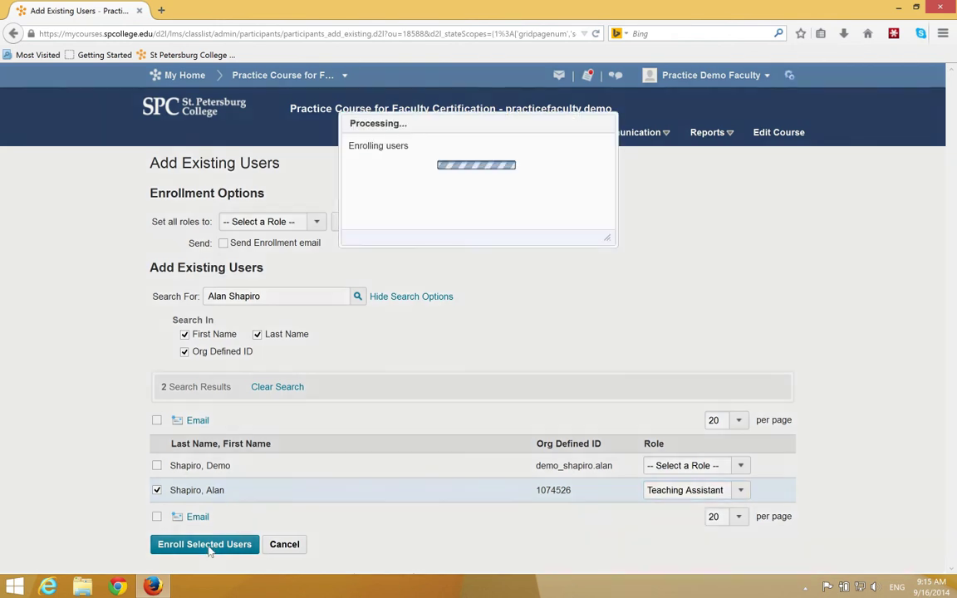
pyautogui.click(203, 545)
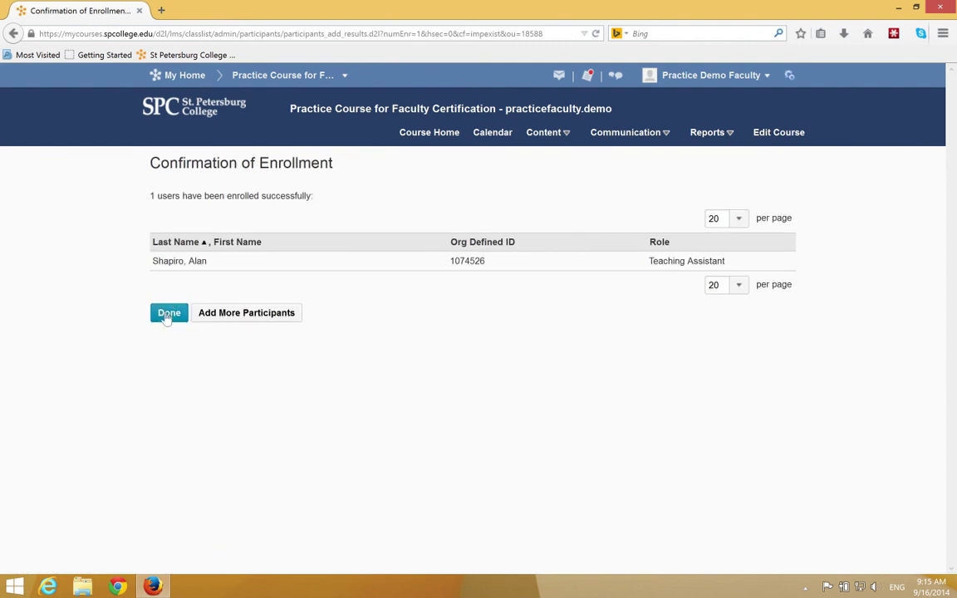
# Step: Finish the enrollment confirmation and return to Course Home
pyautogui.click(169, 312)
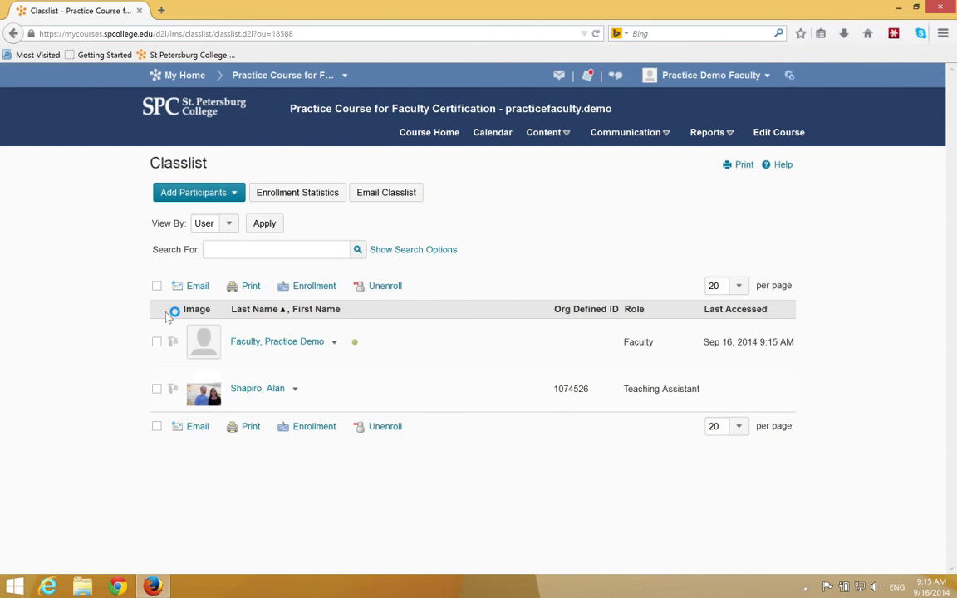
pyautogui.moveTo(429, 133)
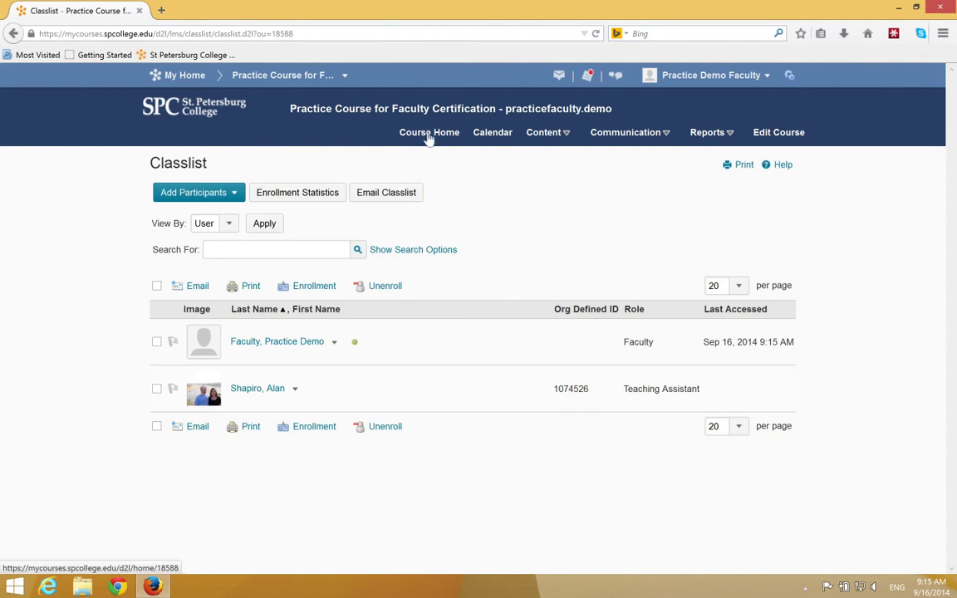
pyautogui.click(428, 133)
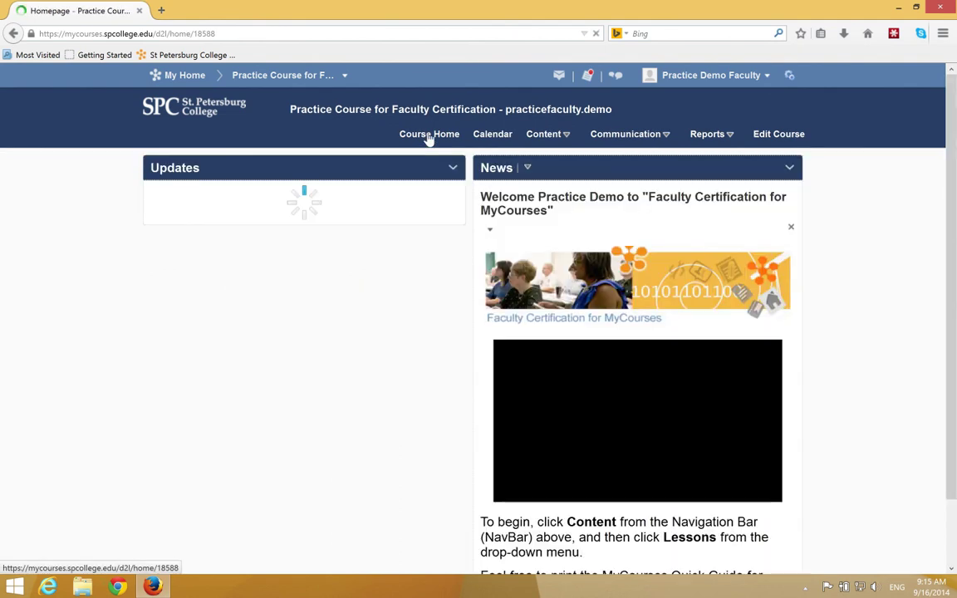